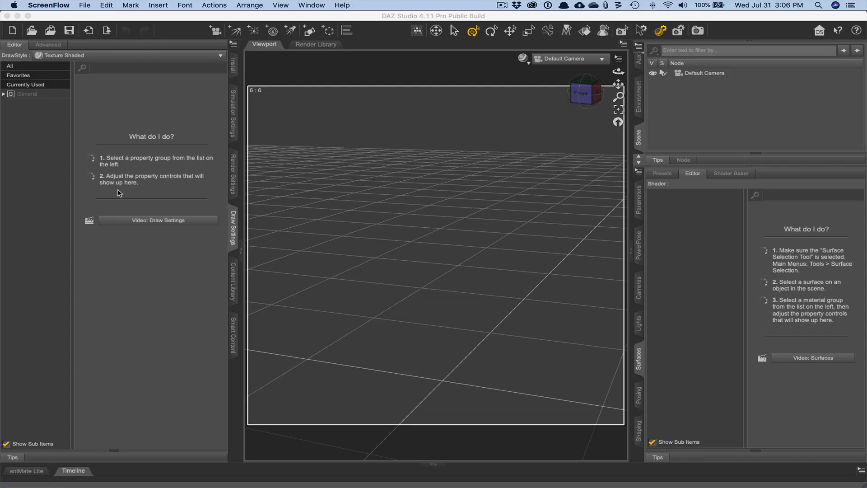
{"action": "mouse_move", "coordinate": [112, 110]}
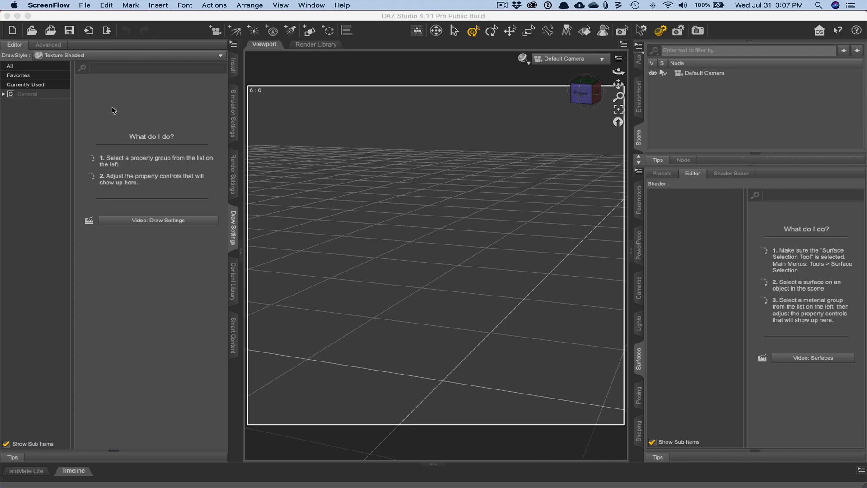
{"action": "mouse_move", "coordinate": [118, 113]}
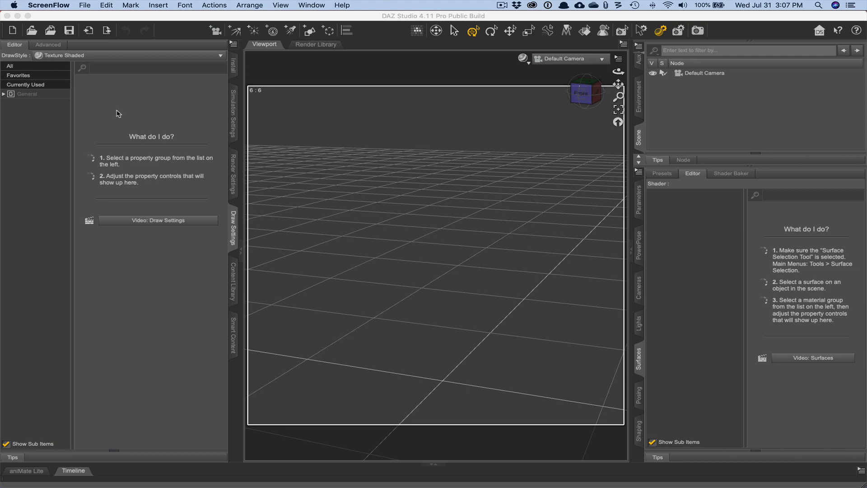
{"action": "mouse_move", "coordinate": [168, 113]}
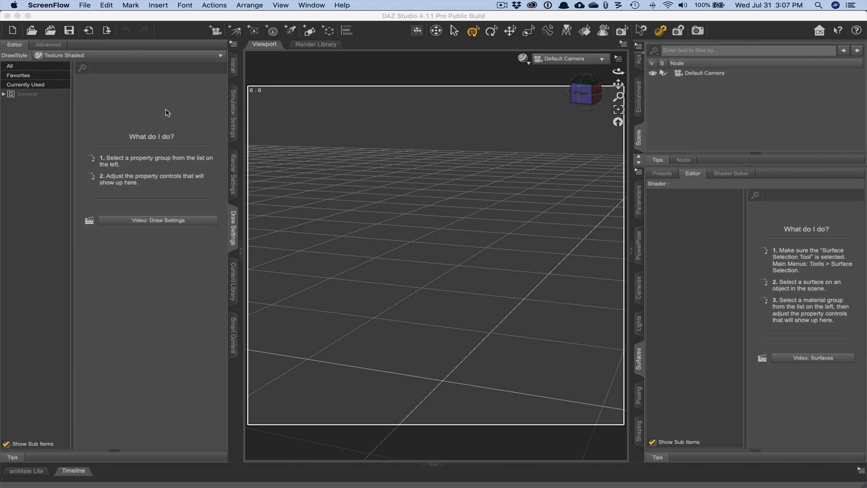
In the Content Library, expand DAZ Studio Formats > Cheri Daz Library > AA Subfolders > AA Props
{"action": "left_click", "coordinate": [233, 279]}
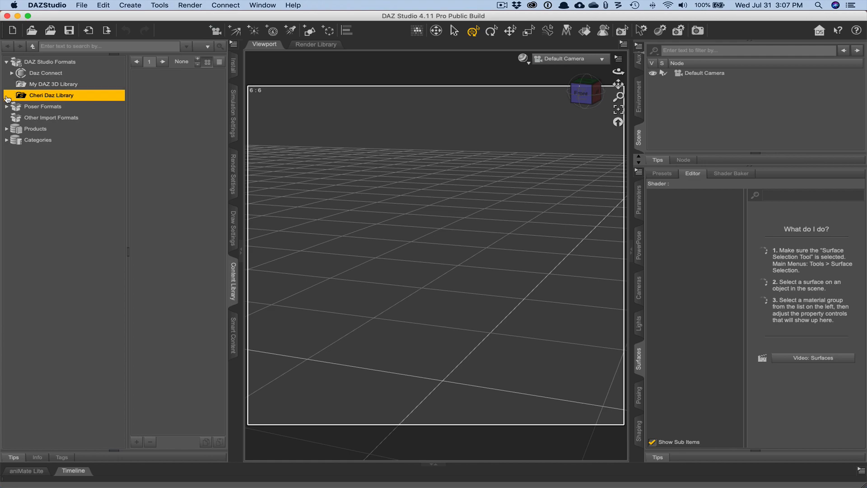
{"action": "mouse_move", "coordinate": [43, 61]}
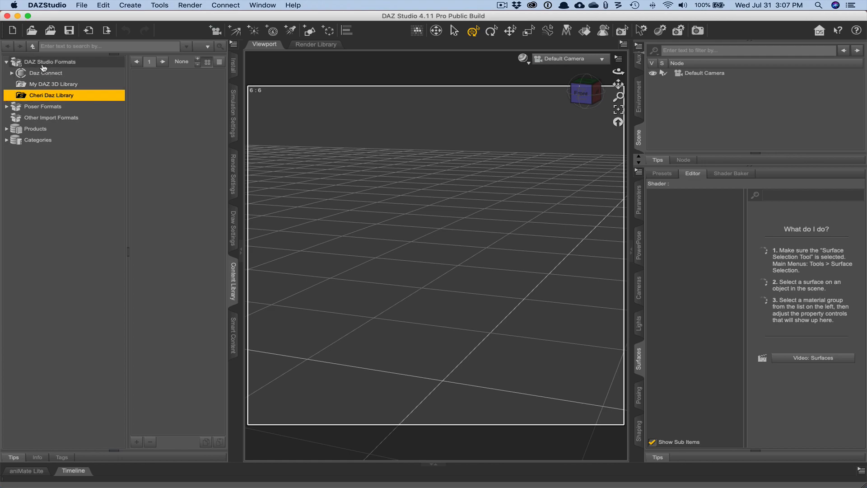
{"action": "left_click", "coordinate": [6, 61]}
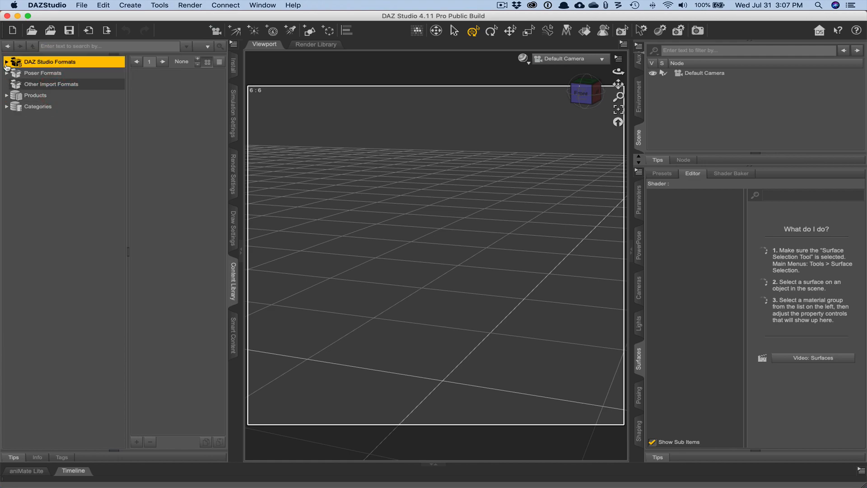
{"action": "left_click", "coordinate": [7, 61]}
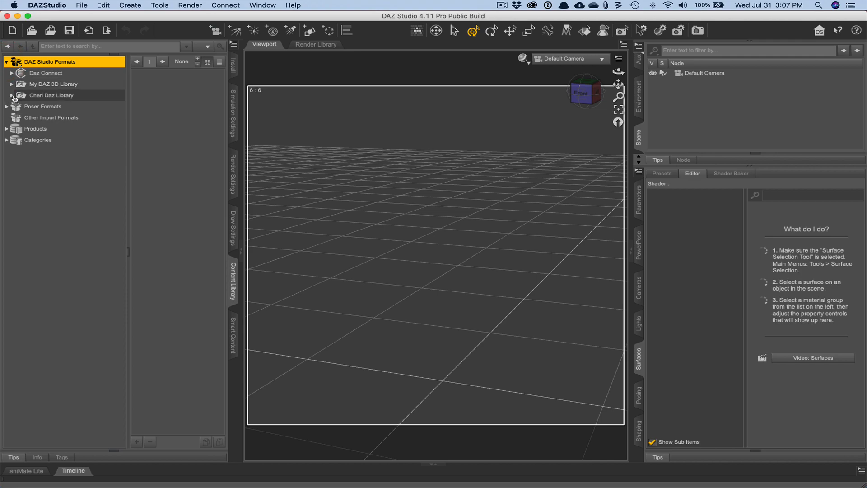
{"action": "left_click", "coordinate": [11, 95]}
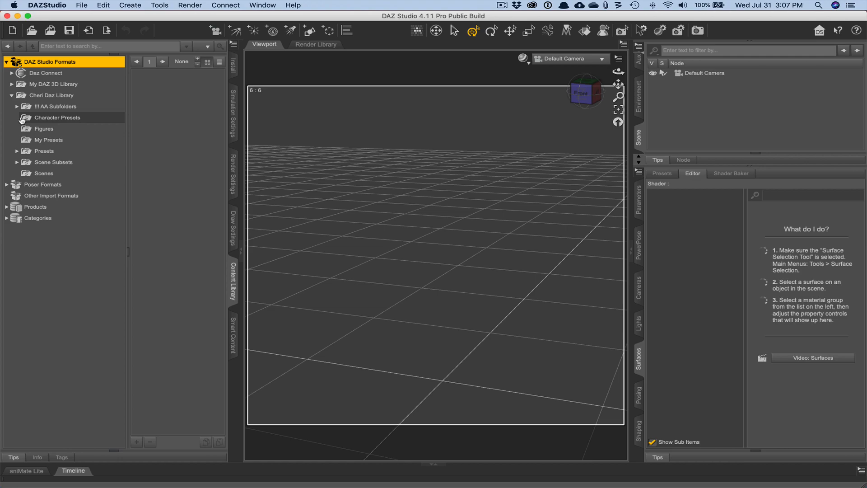
{"action": "left_click", "coordinate": [17, 107]}
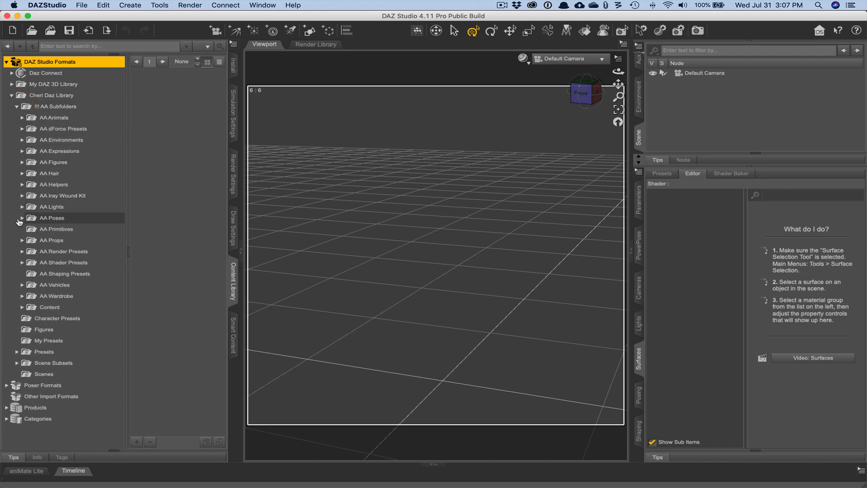
{"action": "left_click", "coordinate": [18, 240]}
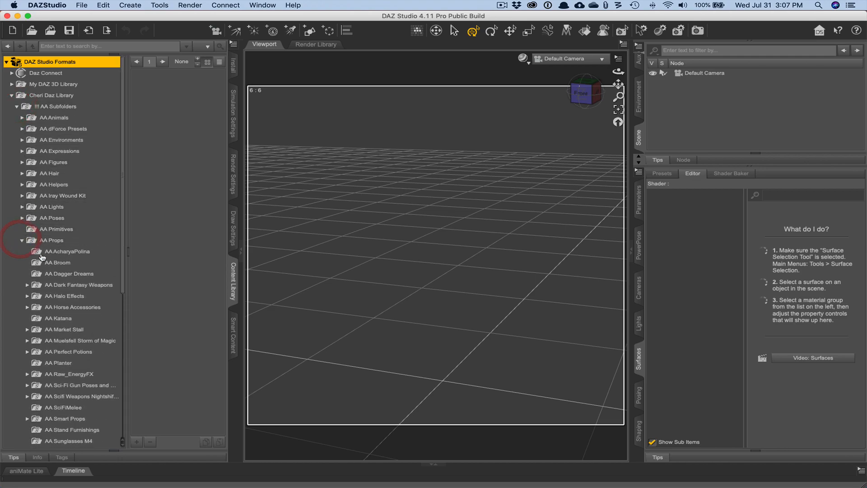
Expand AA Perfect Potions and list the 25 potion presets in Separate Items
{"action": "scroll", "scroll_direction": "down", "scroll_amount": 3}
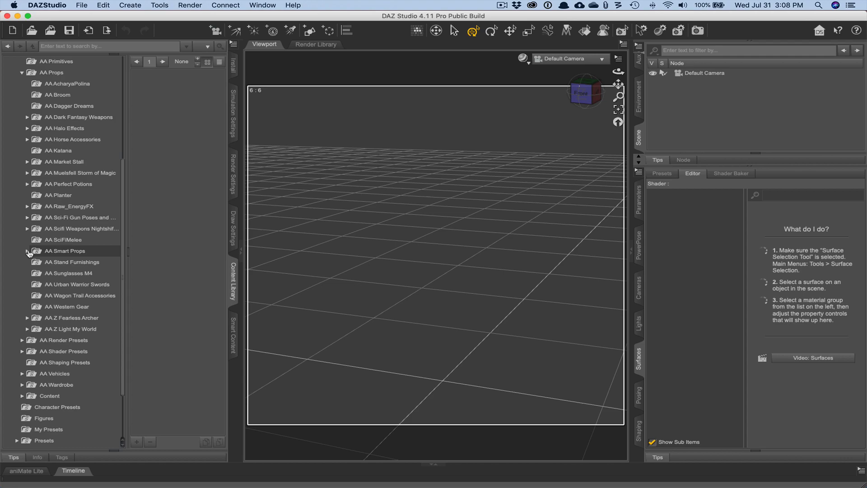
{"action": "mouse_move", "coordinate": [81, 218]}
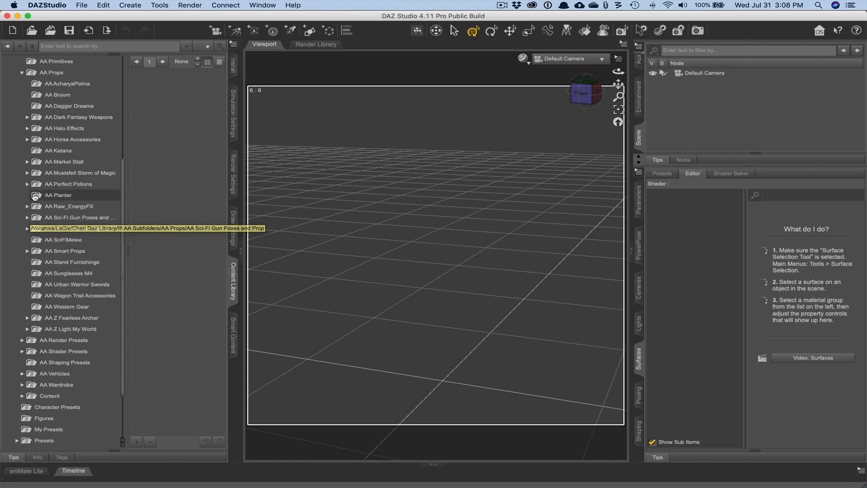
{"action": "left_click", "coordinate": [28, 184]}
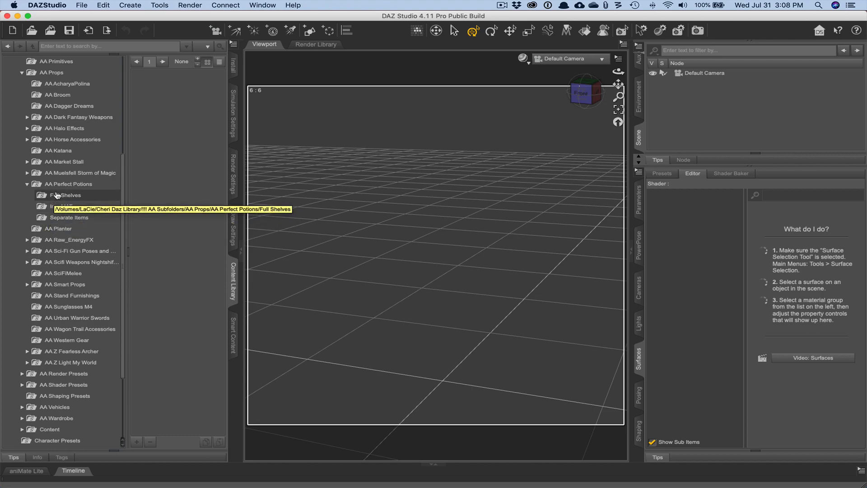
{"action": "left_click", "coordinate": [68, 217]}
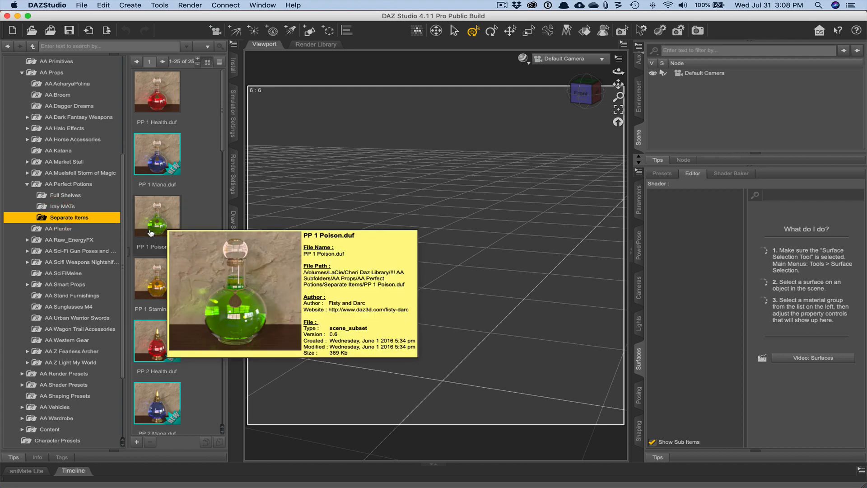
Load PP 1 Poison into the scene, select PP Bottle 1 and frame it in the viewport
{"action": "double_click", "coordinate": [157, 216]}
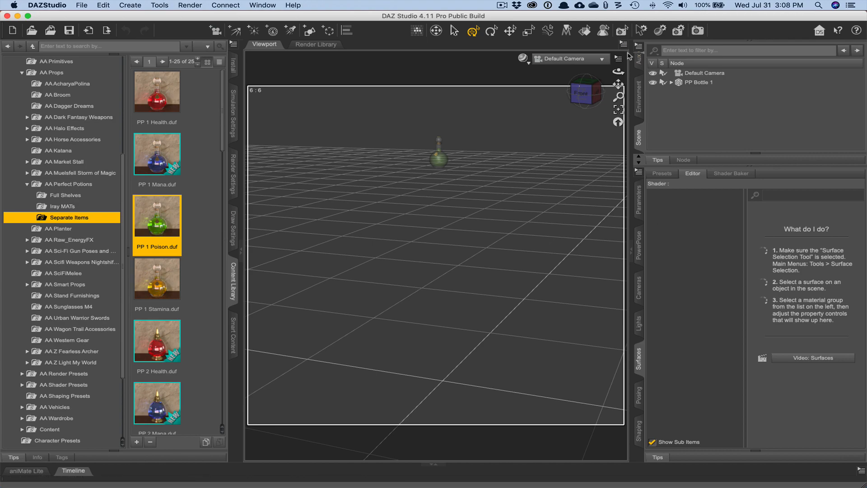
{"action": "left_click", "coordinate": [699, 82]}
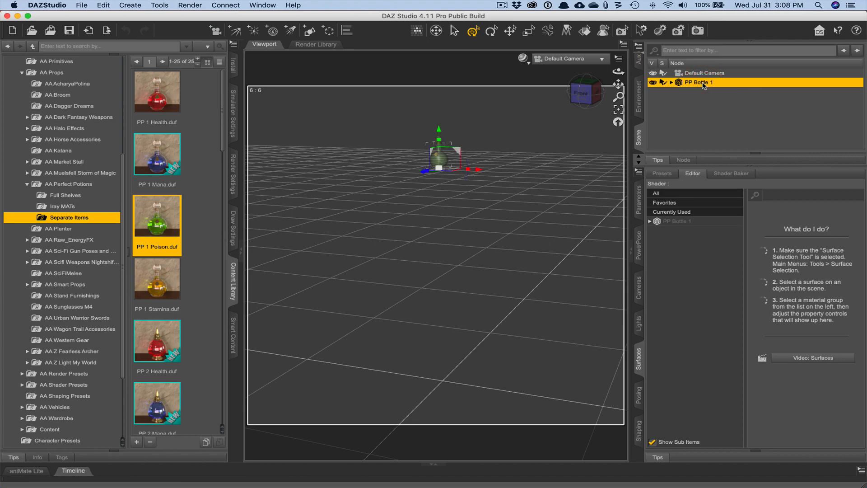
{"action": "mouse_move", "coordinate": [733, 122]}
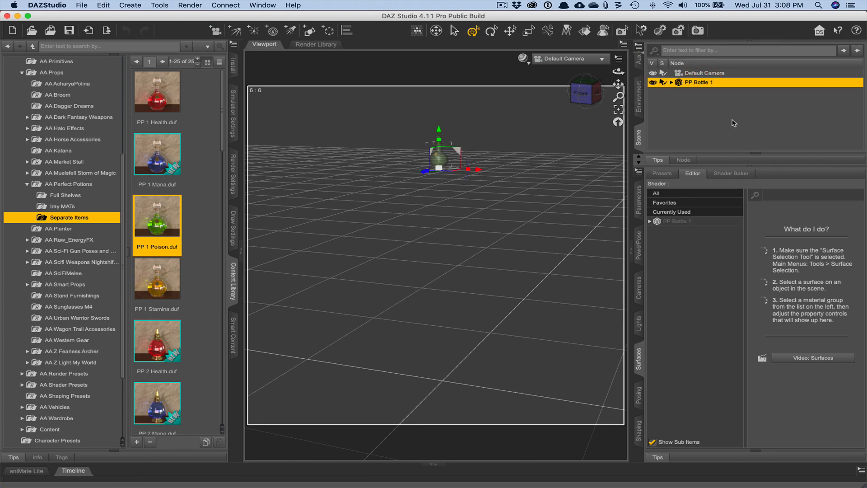
{"action": "mouse_move", "coordinate": [639, 133]}
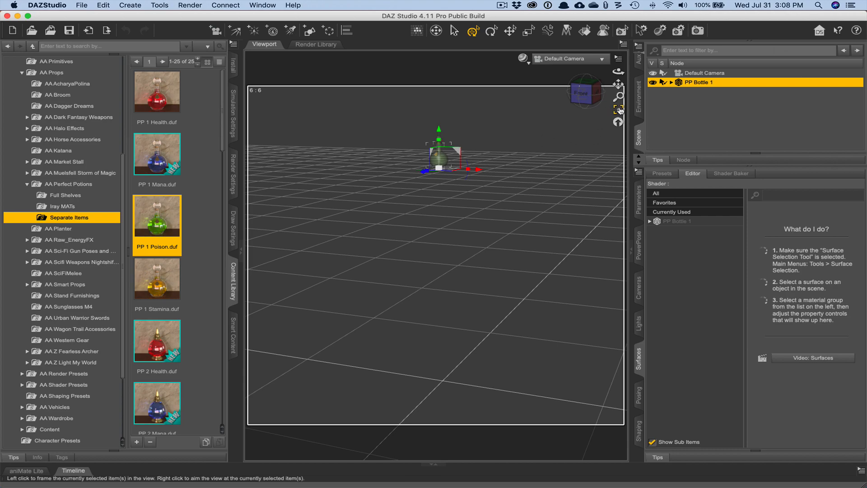
{"action": "mouse_move", "coordinate": [618, 110]}
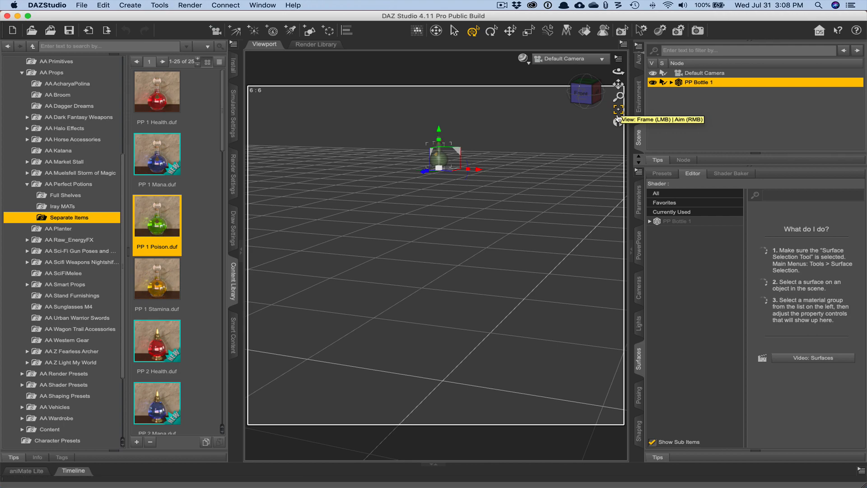
{"action": "mouse_move", "coordinate": [618, 115]}
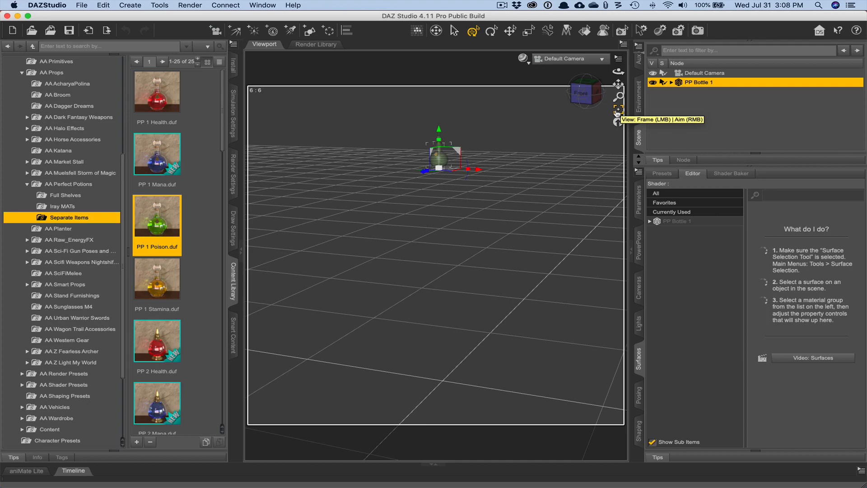
{"action": "mouse_move", "coordinate": [620, 114]}
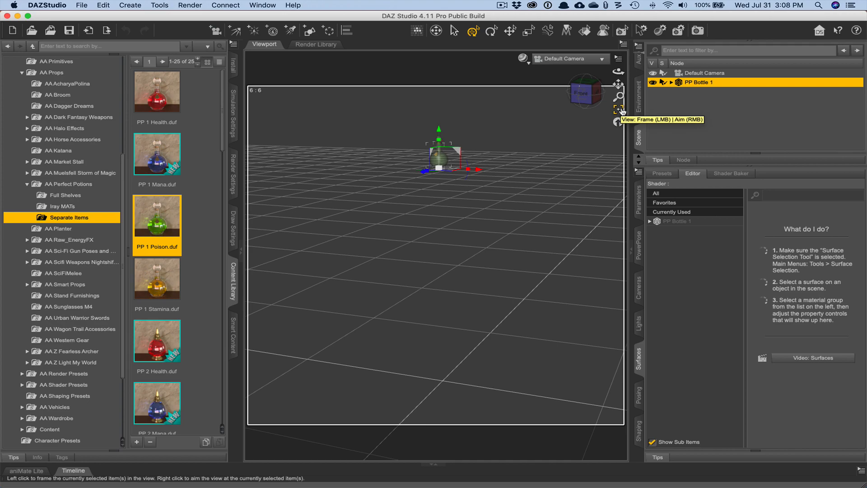
{"action": "left_click", "coordinate": [618, 109]}
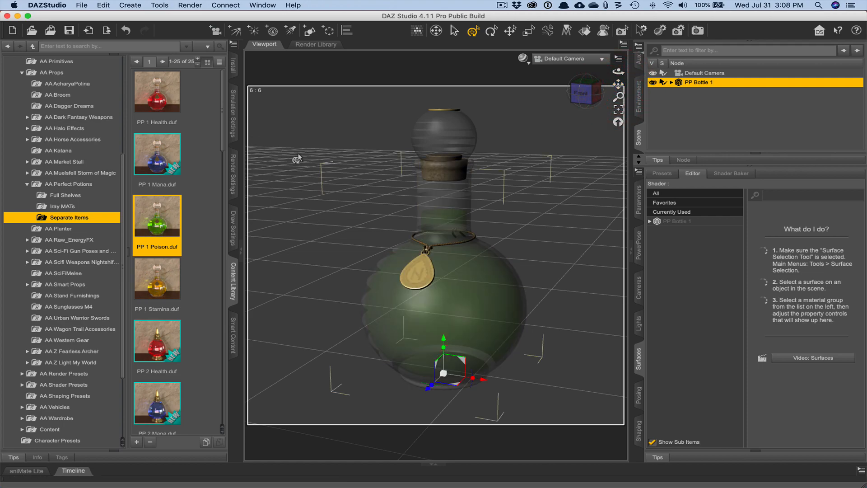
Switch the viewport draw style to NVIDIA Iray and show the Render Settings pane
{"action": "left_click", "coordinate": [524, 58]}
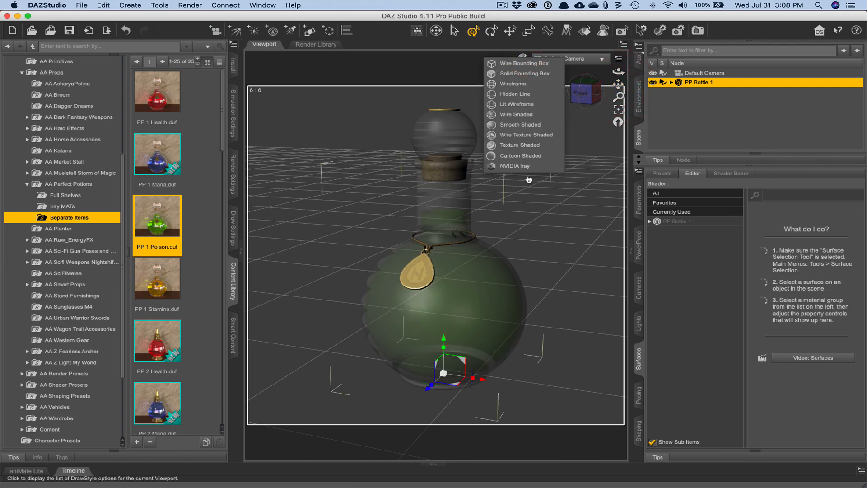
{"action": "left_click", "coordinate": [513, 166]}
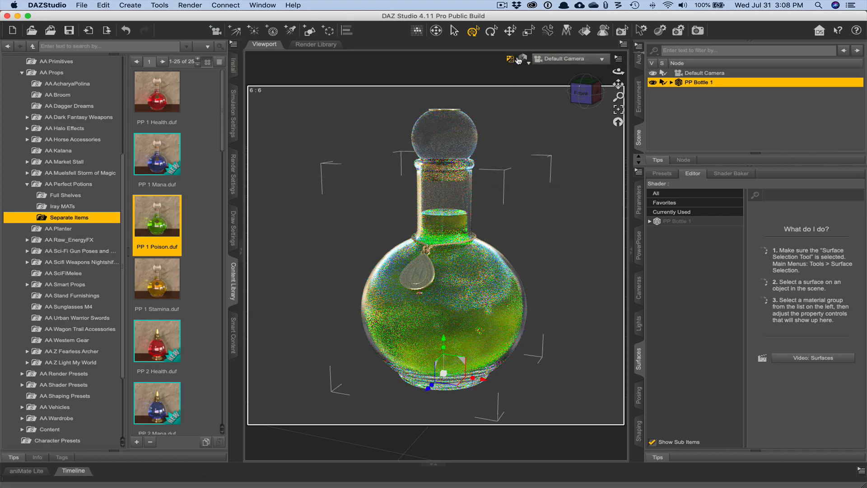
{"action": "mouse_move", "coordinate": [522, 60]}
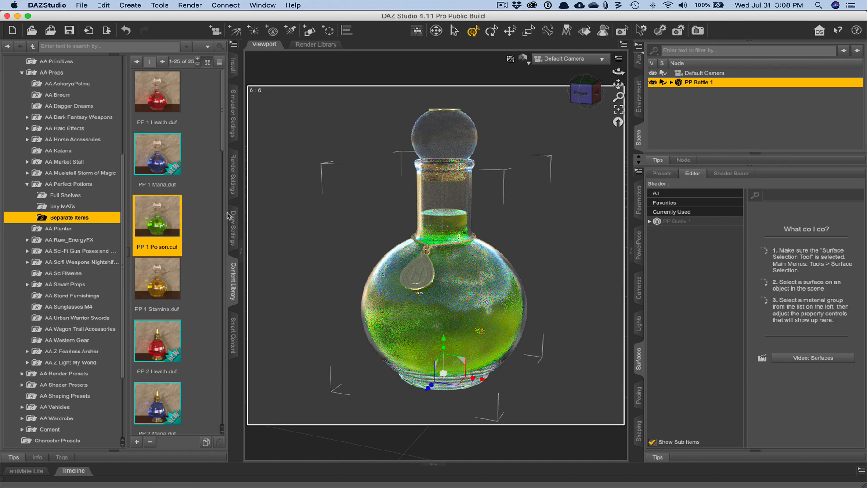
{"action": "left_click", "coordinate": [231, 176]}
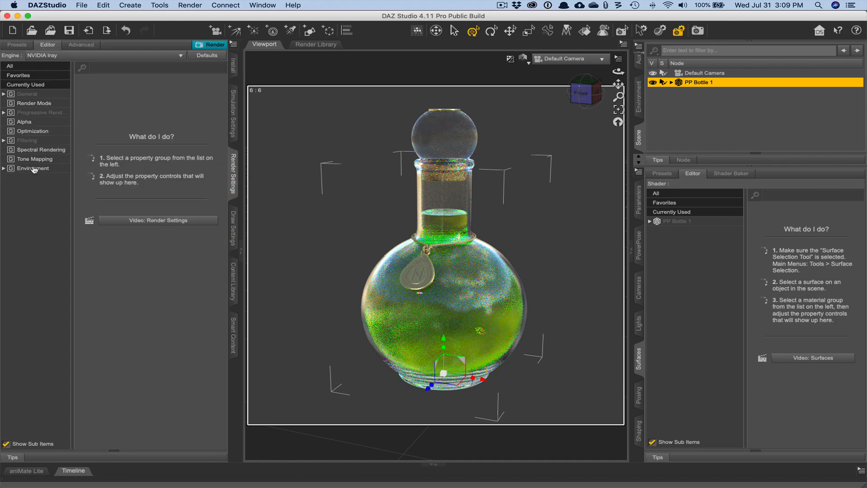
Under Environment, change the Iray Environment Mode to Sun-Sky Only
{"action": "left_click", "coordinate": [33, 168]}
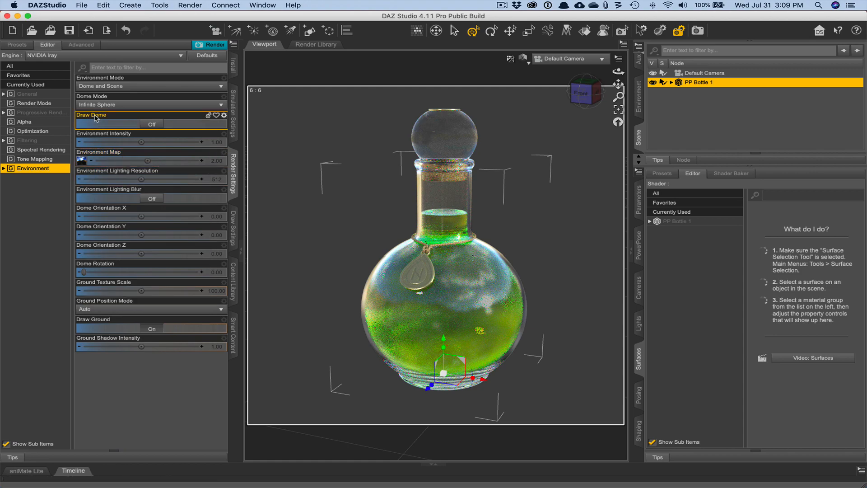
{"action": "left_click", "coordinate": [150, 86]}
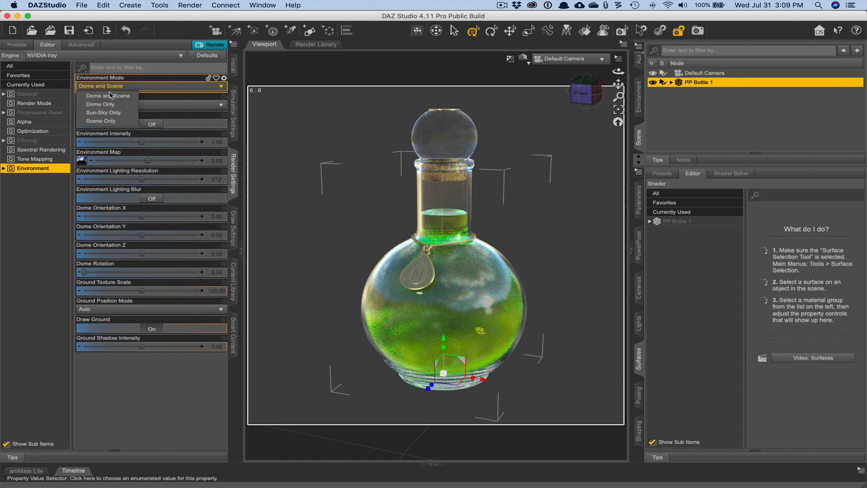
{"action": "mouse_move", "coordinate": [105, 113]}
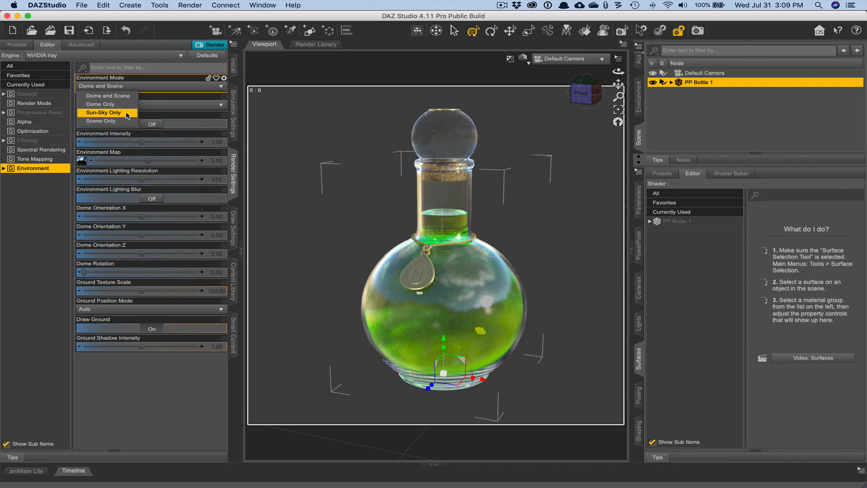
{"action": "left_click", "coordinate": [102, 112]}
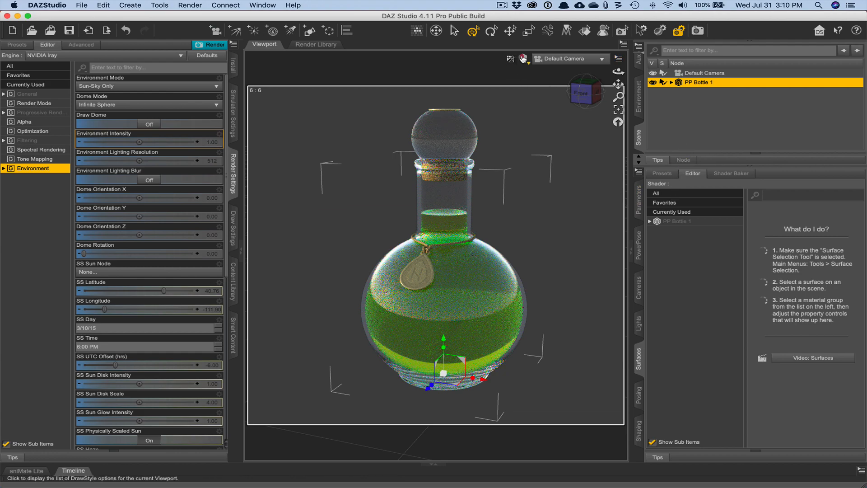
{"action": "left_click", "coordinate": [523, 60]}
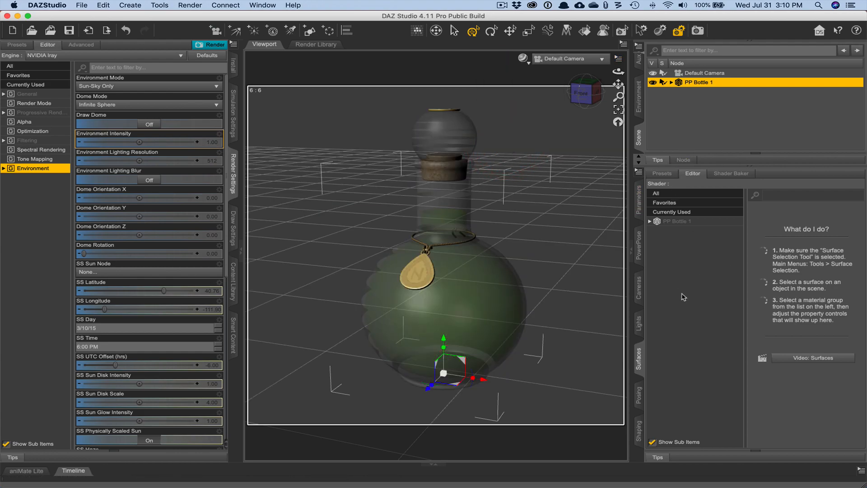
{"action": "mouse_move", "coordinate": [680, 245]}
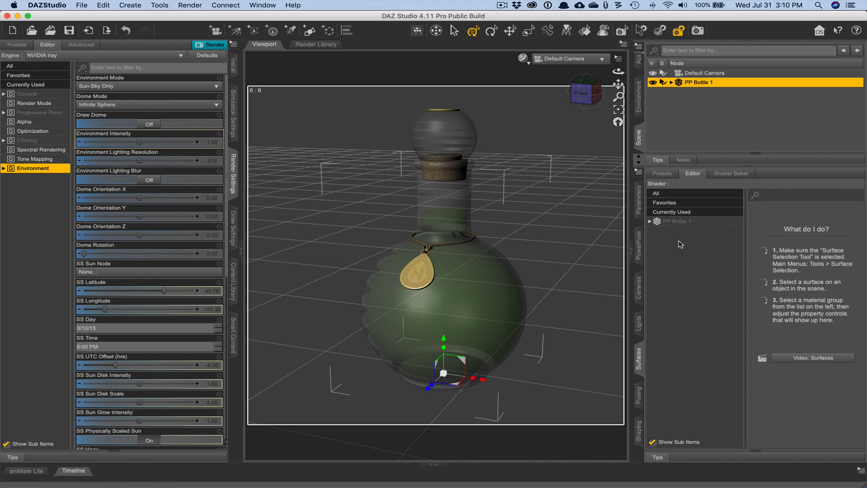
{"action": "mouse_move", "coordinate": [675, 226]}
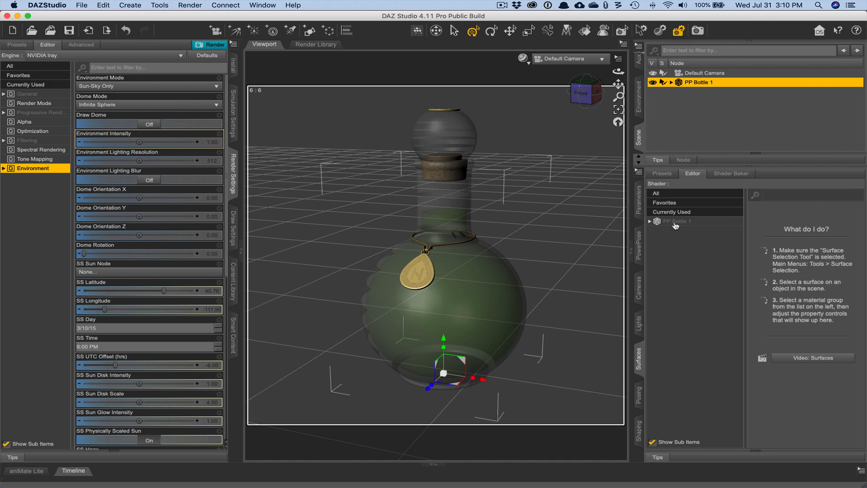
{"action": "mouse_move", "coordinate": [674, 227]}
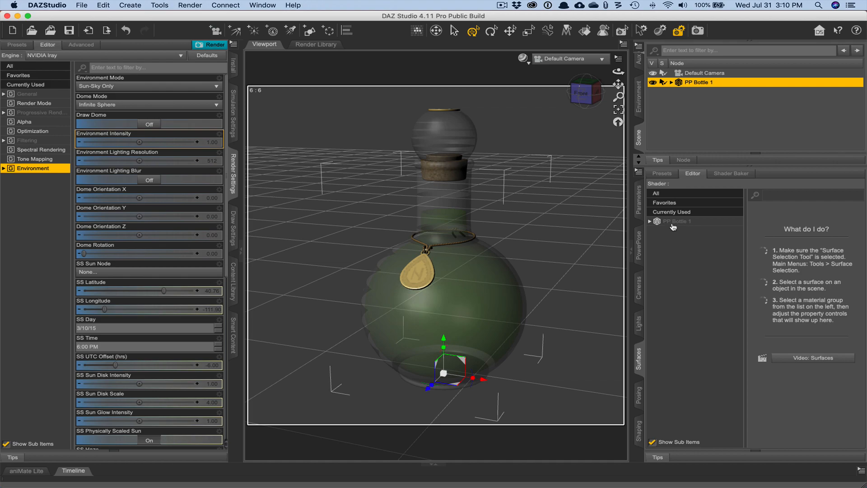
{"action": "mouse_move", "coordinate": [673, 226]}
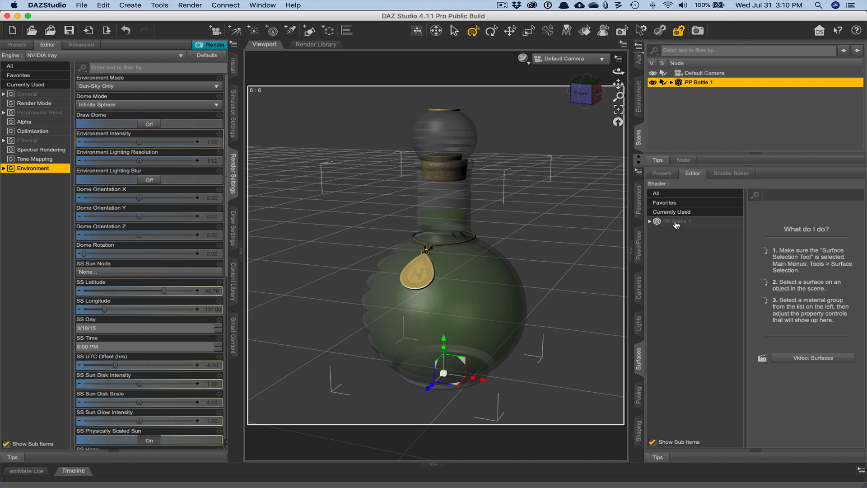
{"action": "mouse_move", "coordinate": [644, 358]}
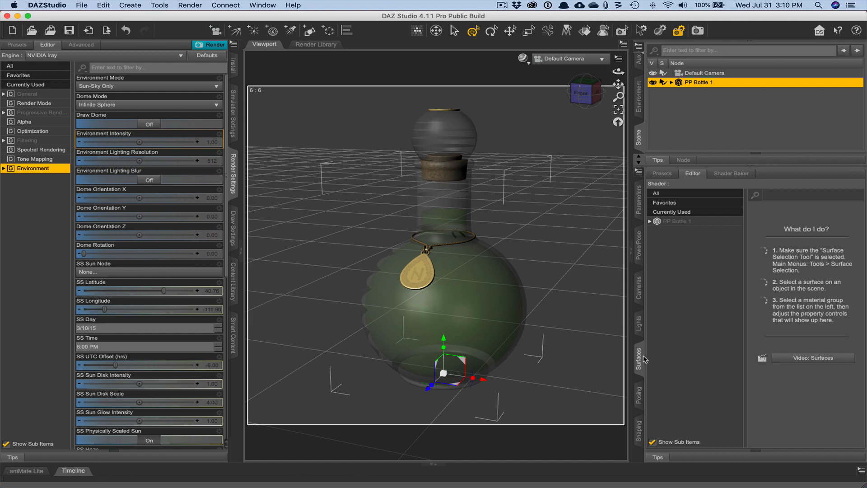
{"action": "mouse_move", "coordinate": [640, 359]}
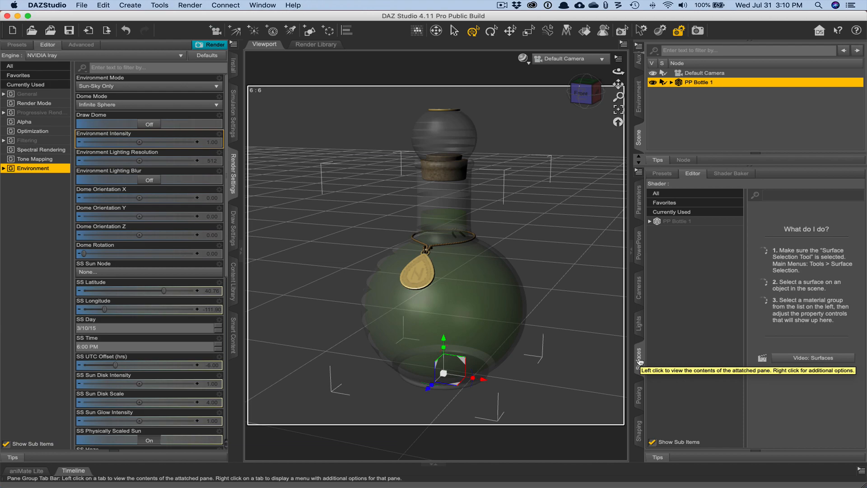
{"action": "left_click", "coordinate": [262, 5]}
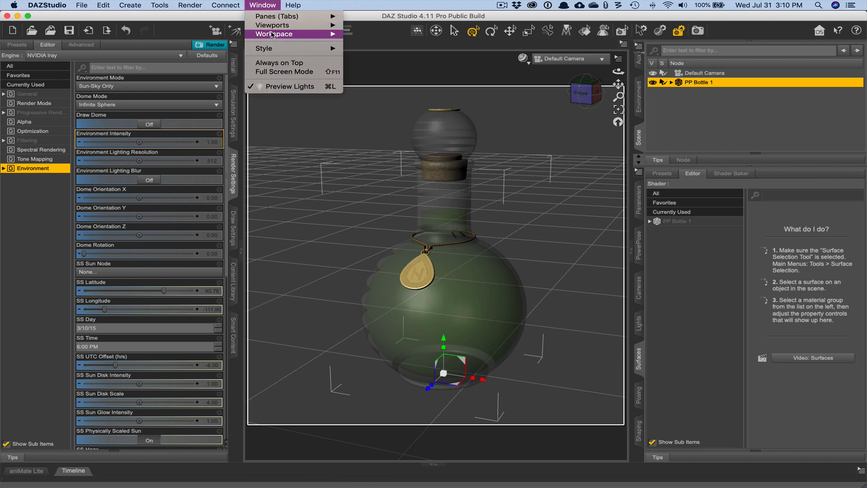
{"action": "left_click", "coordinate": [264, 48]}
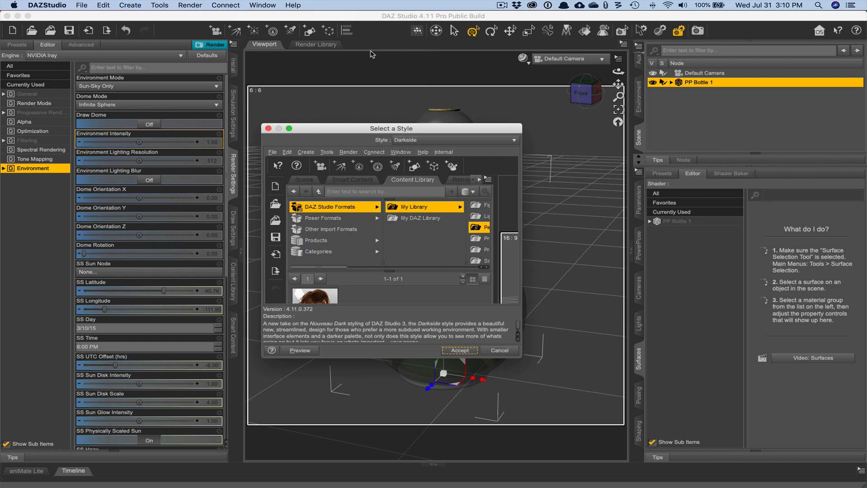
{"action": "mouse_move", "coordinate": [403, 205]}
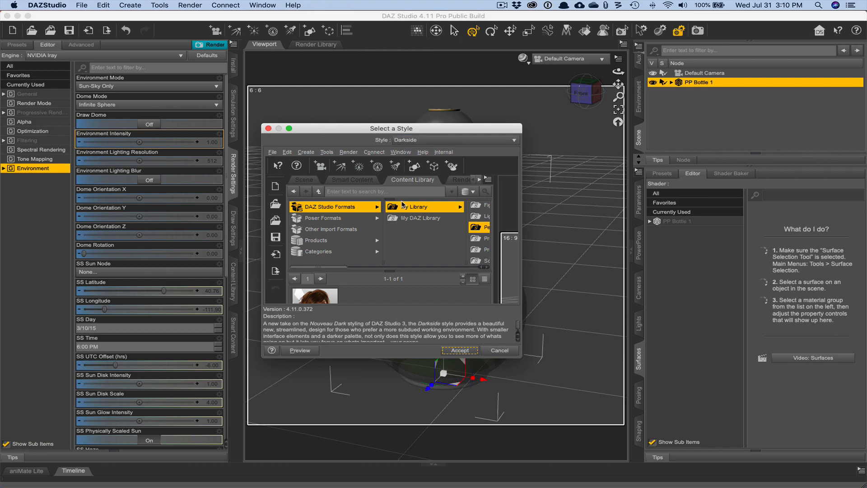
{"action": "mouse_move", "coordinate": [499, 351]}
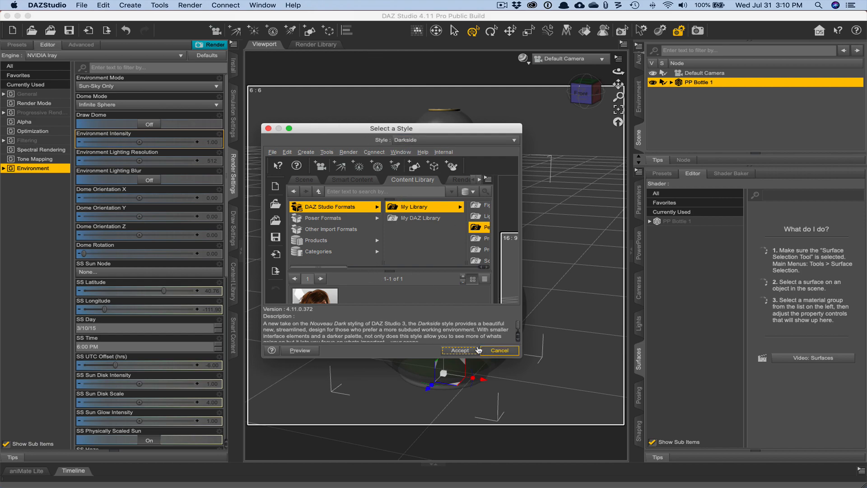
{"action": "mouse_move", "coordinate": [498, 340]}
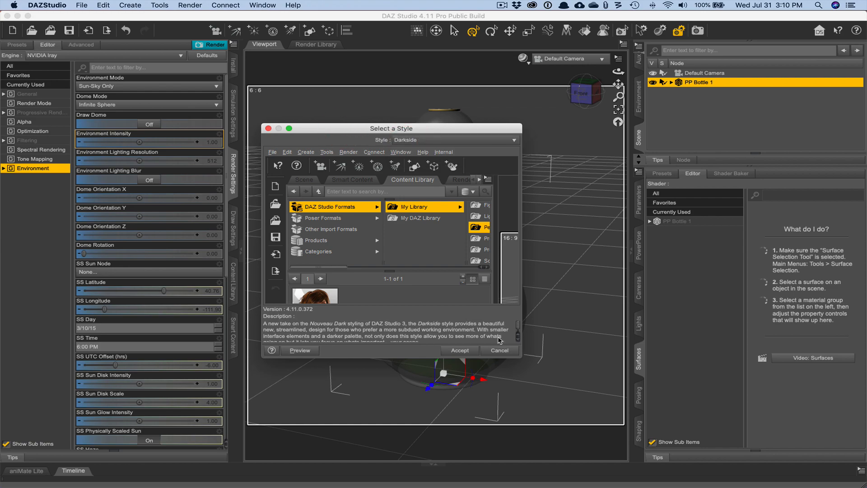
{"action": "left_click", "coordinate": [262, 5]}
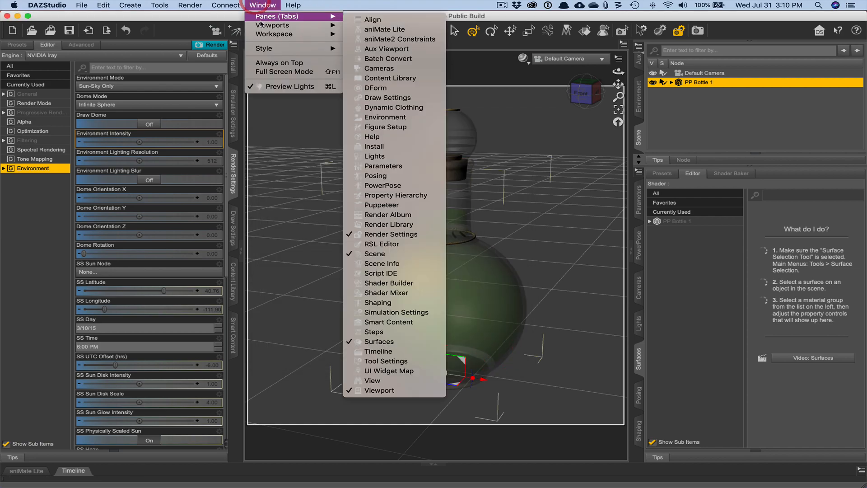
{"action": "mouse_move", "coordinate": [274, 33]}
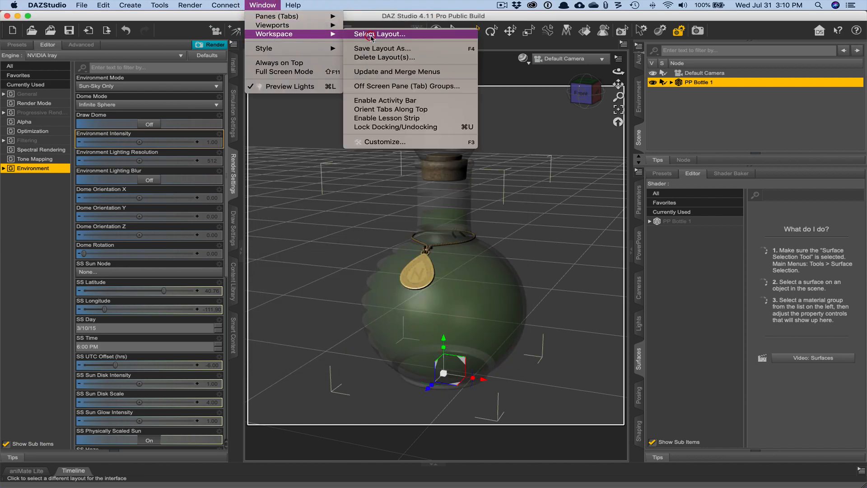
{"action": "left_click", "coordinate": [379, 34]}
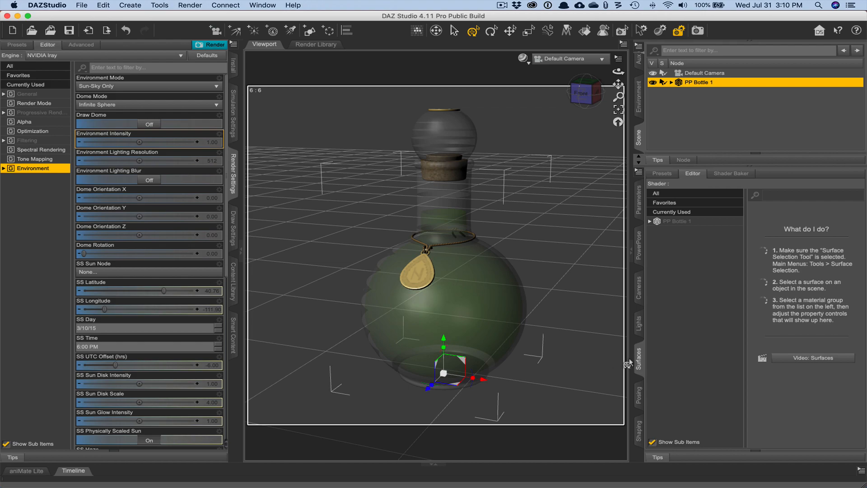
{"action": "mouse_move", "coordinate": [835, 315]}
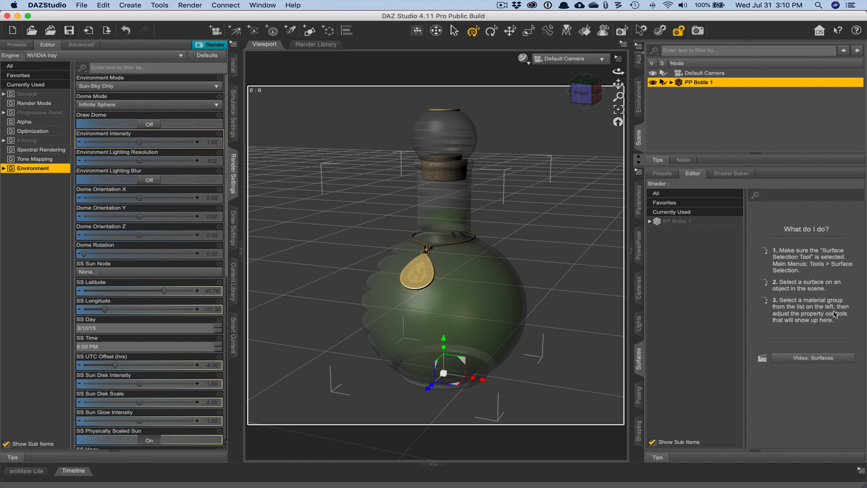
{"action": "mouse_move", "coordinate": [746, 329]}
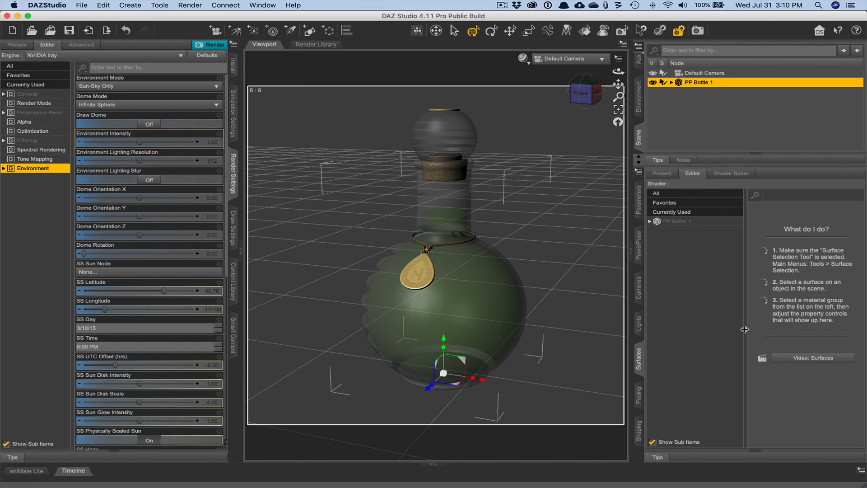
{"action": "mouse_move", "coordinate": [642, 462]}
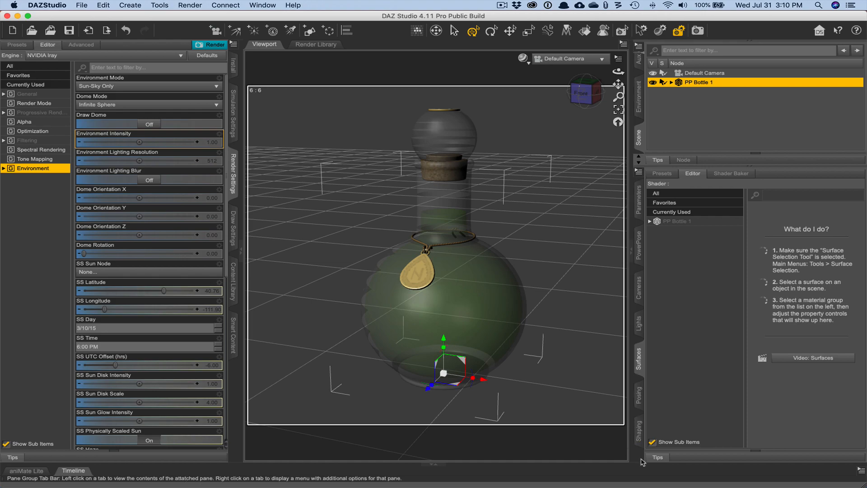
{"action": "right_click", "coordinate": [657, 457]}
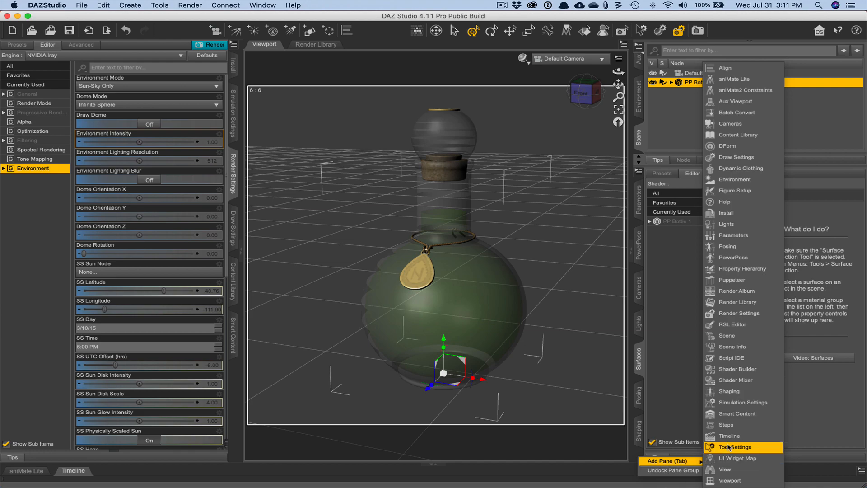
{"action": "mouse_move", "coordinate": [726, 435]}
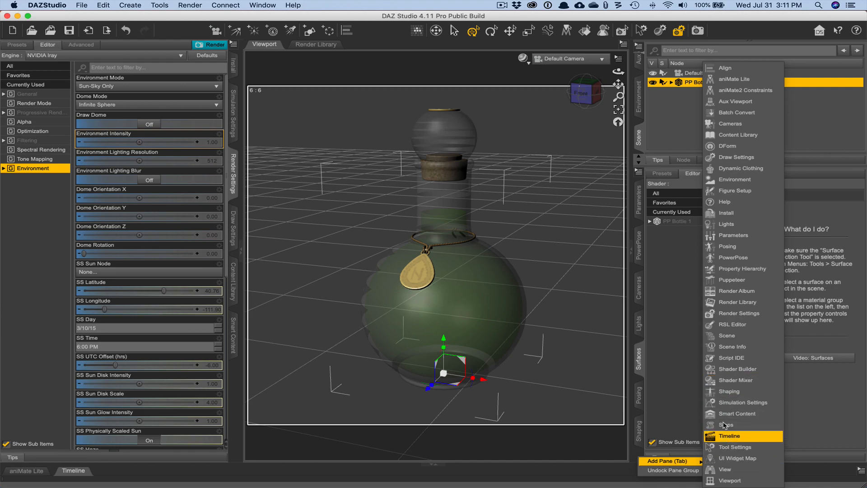
{"action": "mouse_move", "coordinate": [728, 435]}
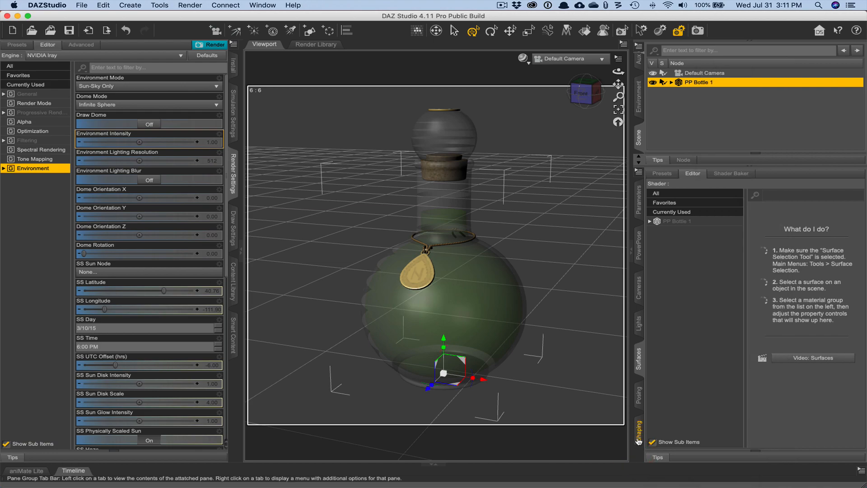
In the Surfaces pane, expand PP Bottle 1 and select its Potion surface
{"action": "left_click", "coordinate": [675, 222]}
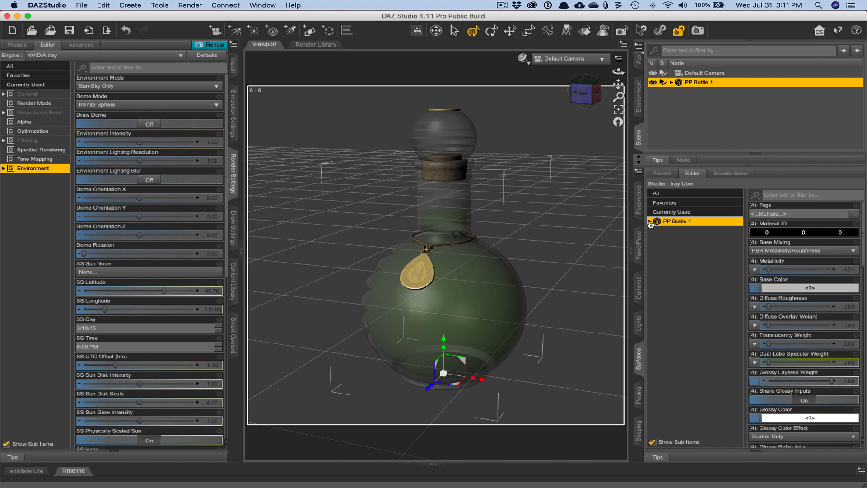
{"action": "left_click", "coordinate": [650, 222]}
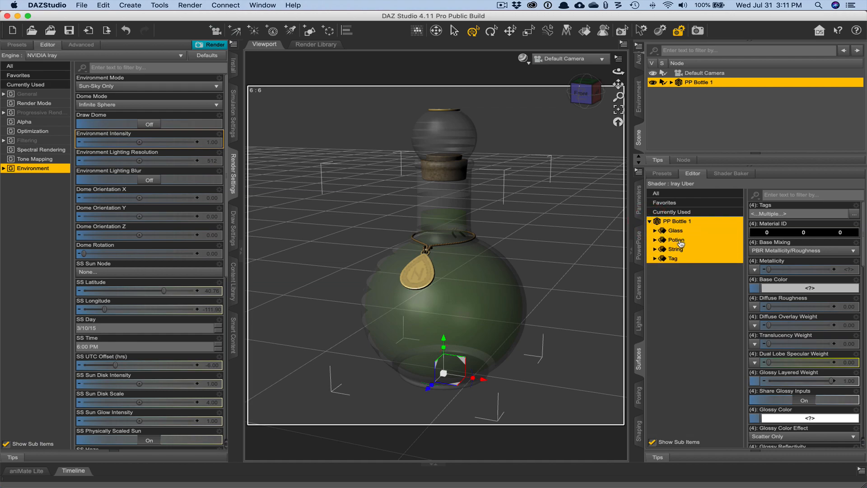
{"action": "left_click", "coordinate": [673, 239]}
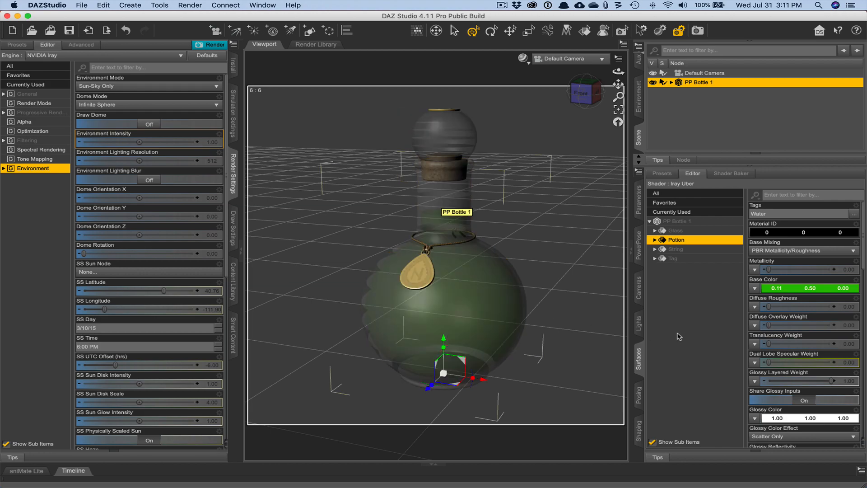
{"action": "mouse_move", "coordinate": [684, 322]}
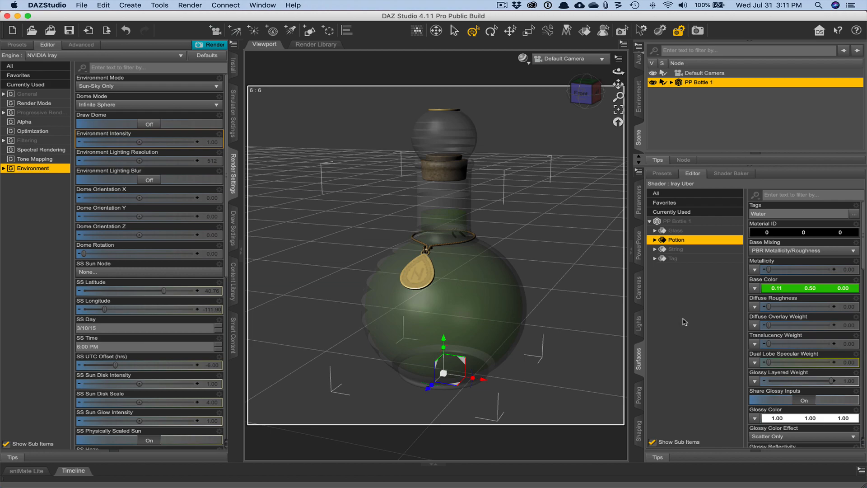
{"action": "mouse_move", "coordinate": [685, 298]}
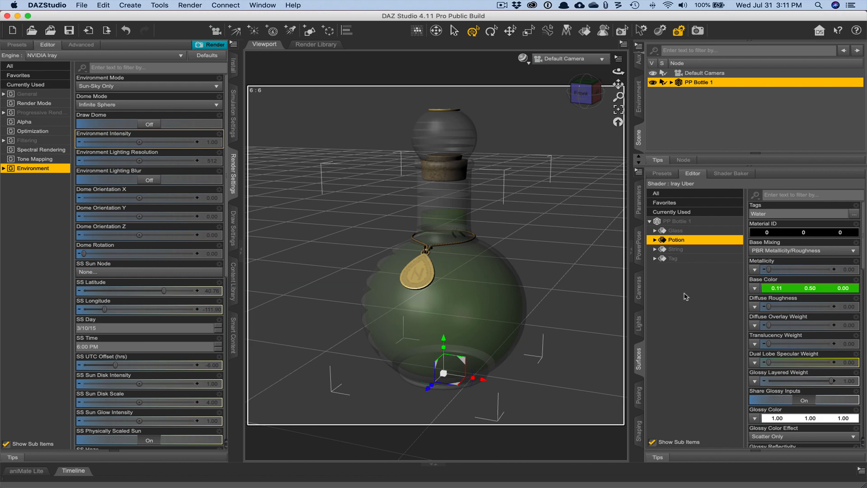
{"action": "mouse_move", "coordinate": [689, 293]}
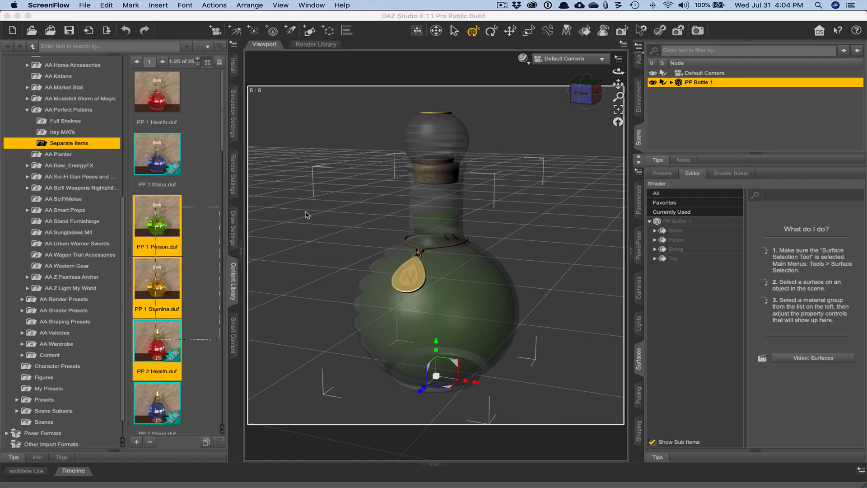
{"action": "mouse_move", "coordinate": [492, 168]}
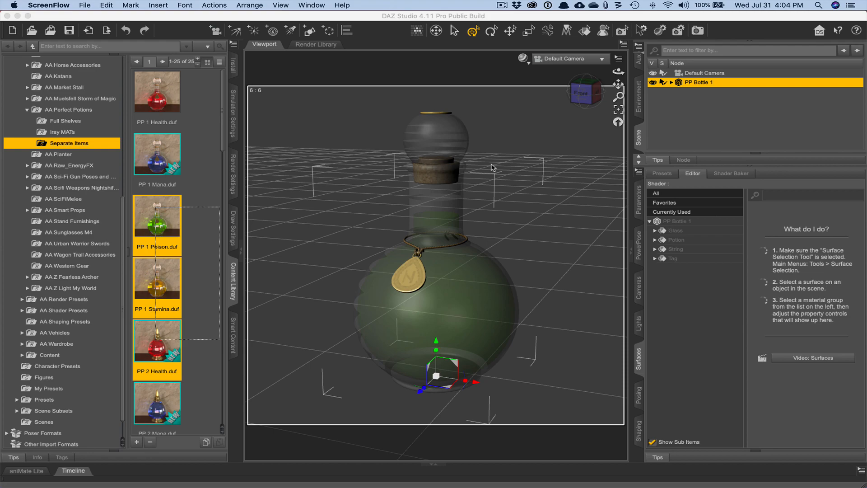
{"action": "mouse_move", "coordinate": [669, 239]}
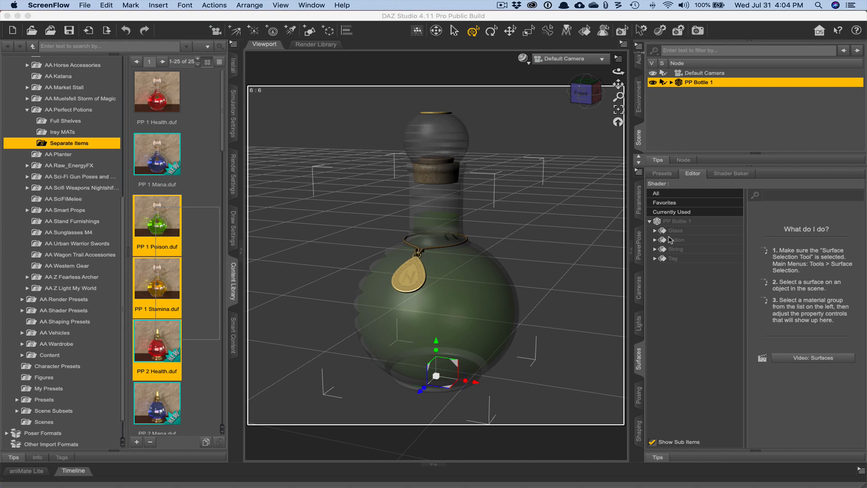
Select the Potion surface to display its Iray Uber settings with the green base colour
{"action": "left_click", "coordinate": [675, 239]}
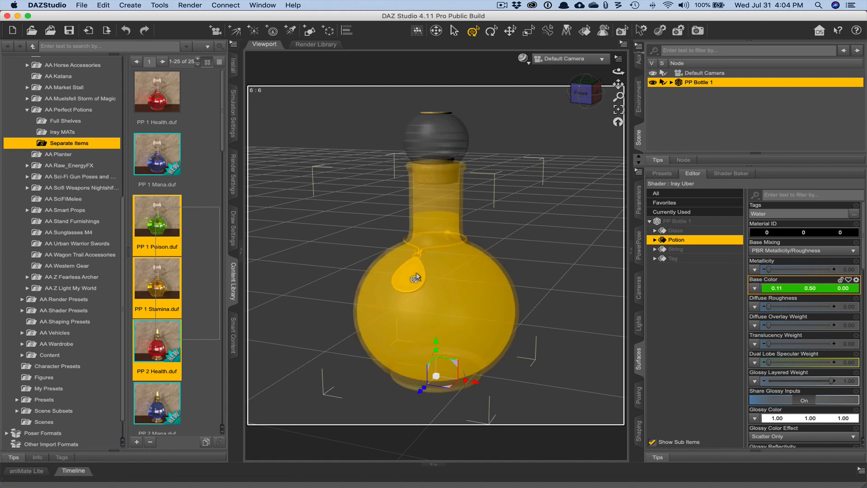
{"action": "mouse_move", "coordinate": [460, 294]}
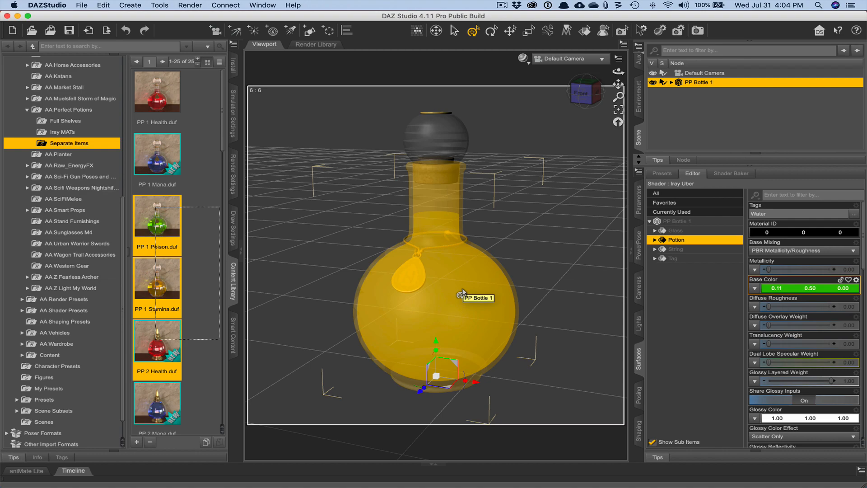
{"action": "mouse_move", "coordinate": [463, 294]}
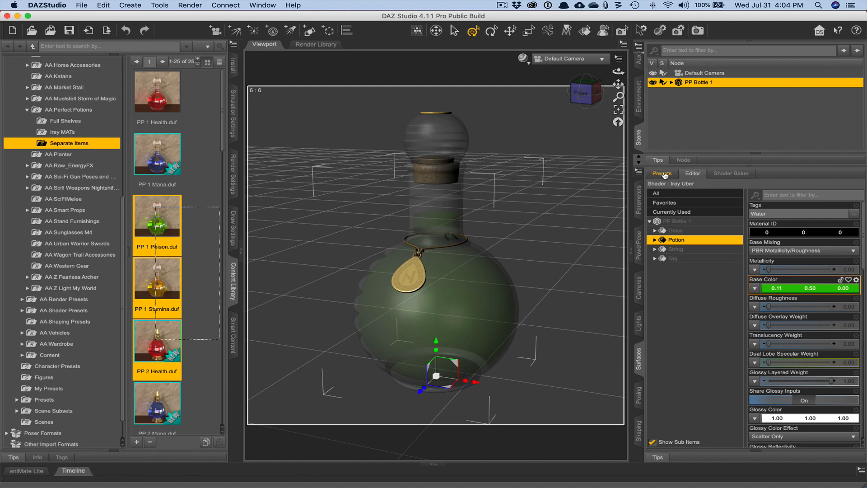
On the Presets tab, expand Materials > Iray > Props, then list the Shaders presets like Iray Uber Base
{"action": "left_click", "coordinate": [661, 174]}
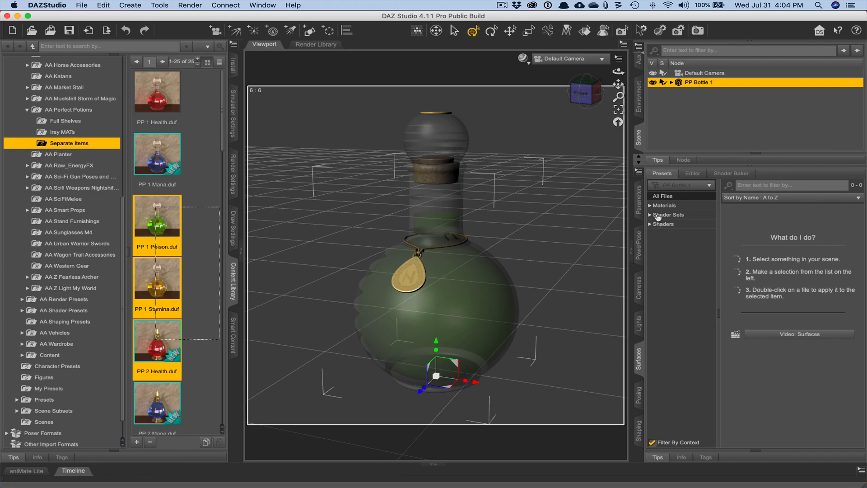
{"action": "left_click", "coordinate": [652, 205]}
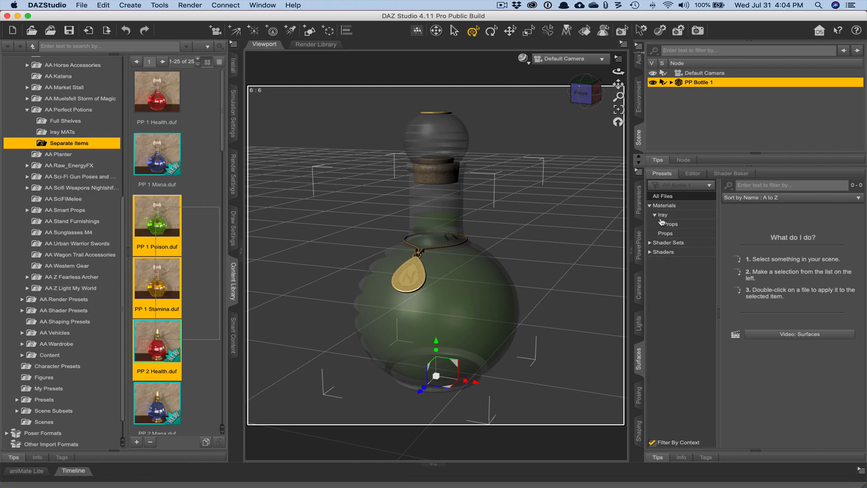
{"action": "left_click", "coordinate": [669, 242]}
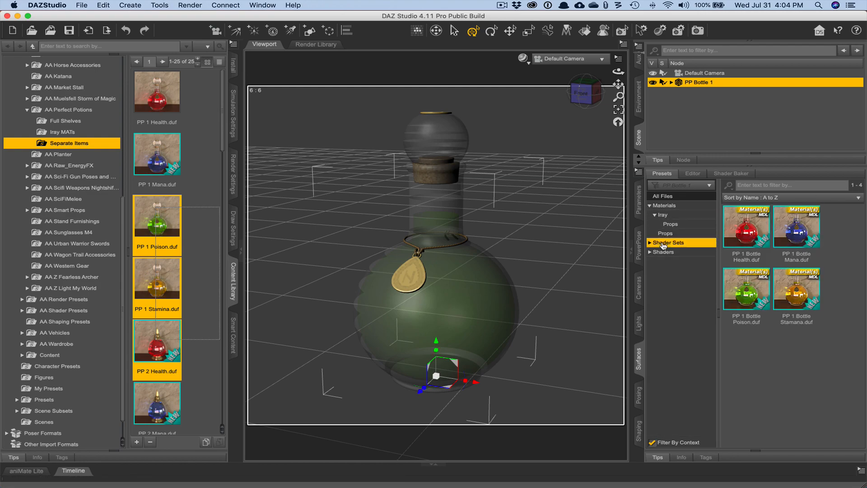
{"action": "left_click", "coordinate": [664, 252]}
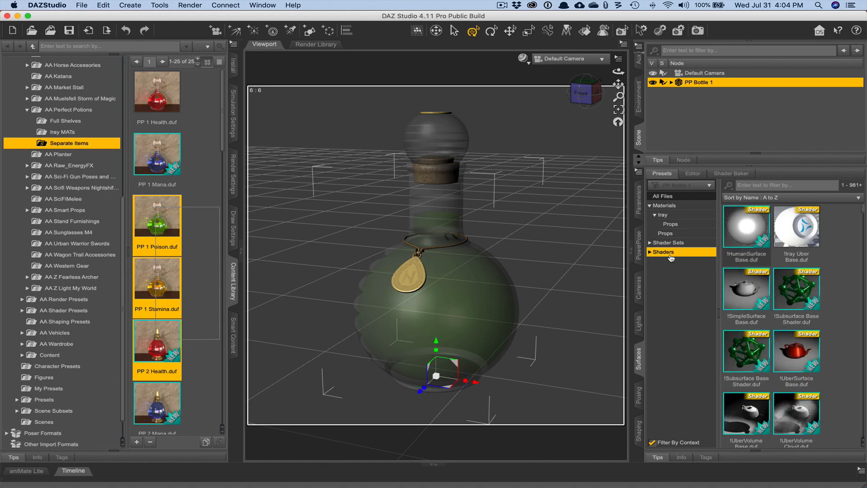
{"action": "mouse_move", "coordinate": [793, 223]}
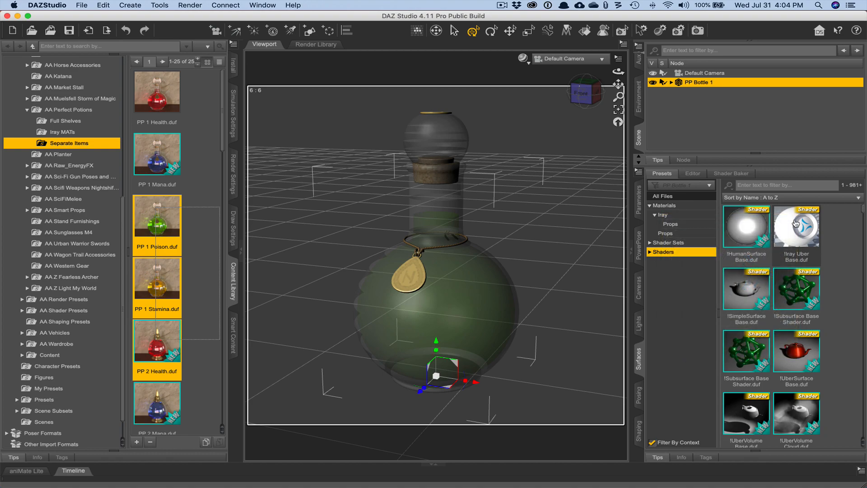
{"action": "mouse_move", "coordinate": [794, 227]}
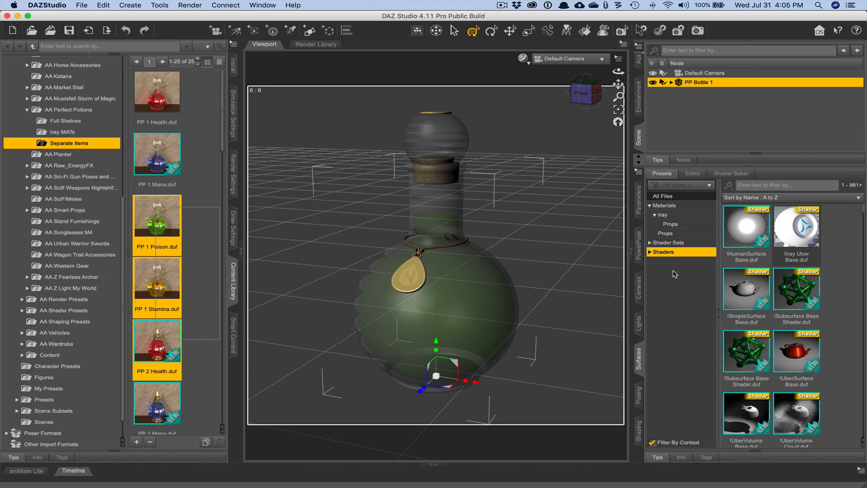
{"action": "mouse_move", "coordinate": [657, 283]}
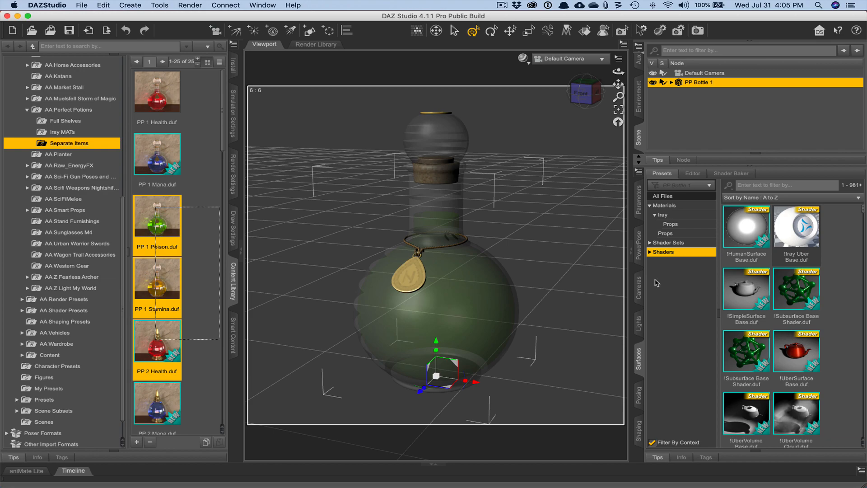
{"action": "mouse_move", "coordinate": [796, 226]}
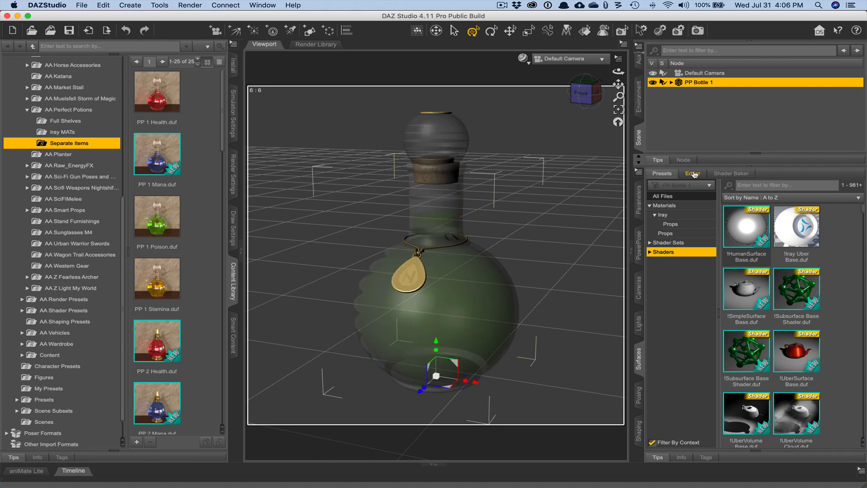
Back on the Editor tab, set the Potion Base Color image map to None
{"action": "left_click", "coordinate": [692, 174]}
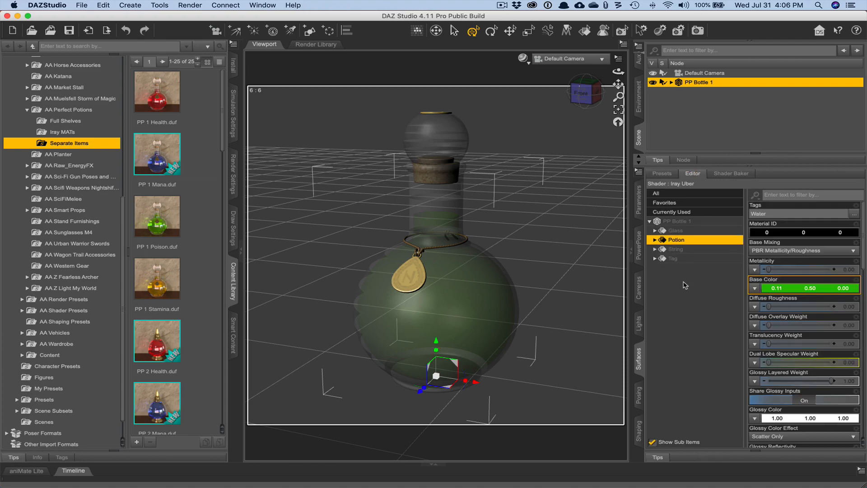
{"action": "mouse_move", "coordinate": [682, 326]}
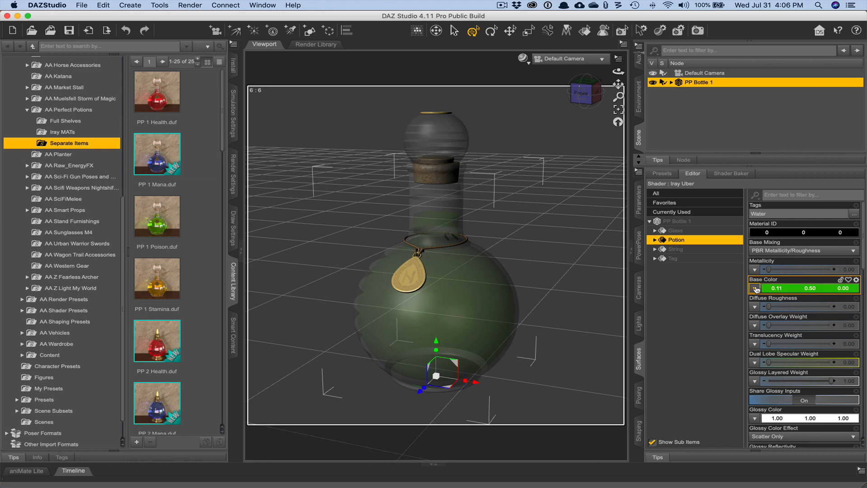
{"action": "left_click", "coordinate": [755, 288]}
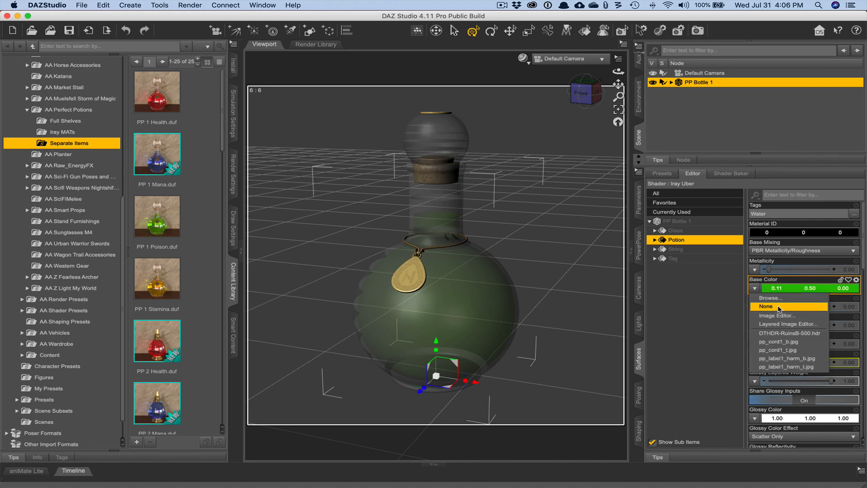
{"action": "mouse_move", "coordinate": [791, 309]}
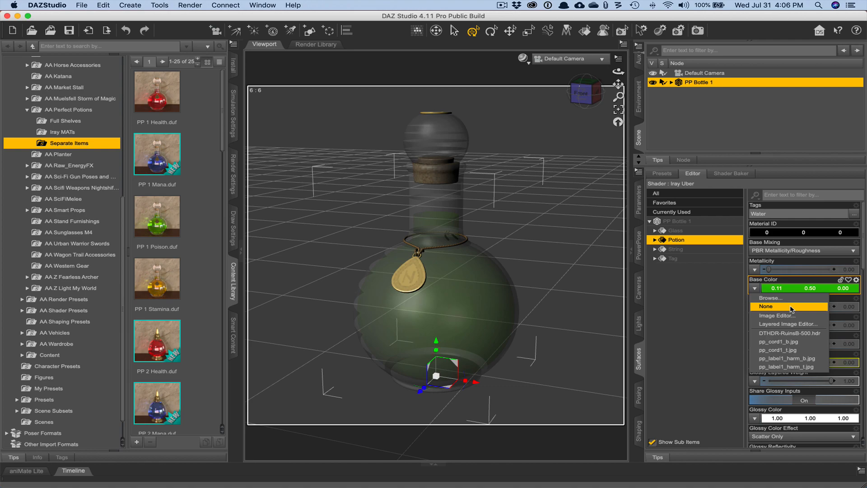
{"action": "left_click", "coordinate": [775, 288]}
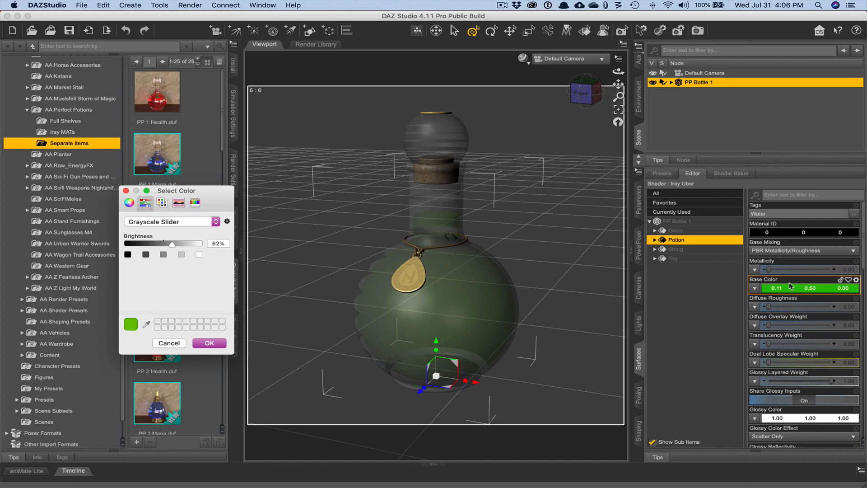
{"action": "mouse_move", "coordinate": [792, 290]}
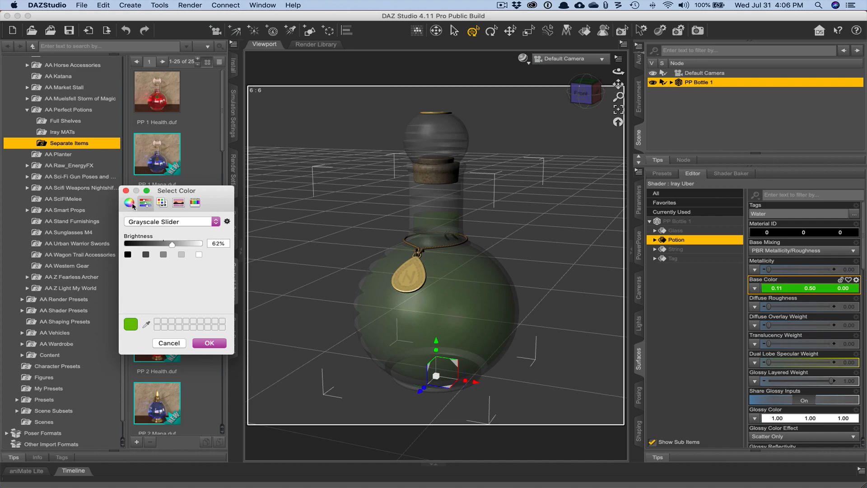
In Select Color, choose pure white and confirm it as the Potion base colour
{"action": "left_click", "coordinate": [162, 201]}
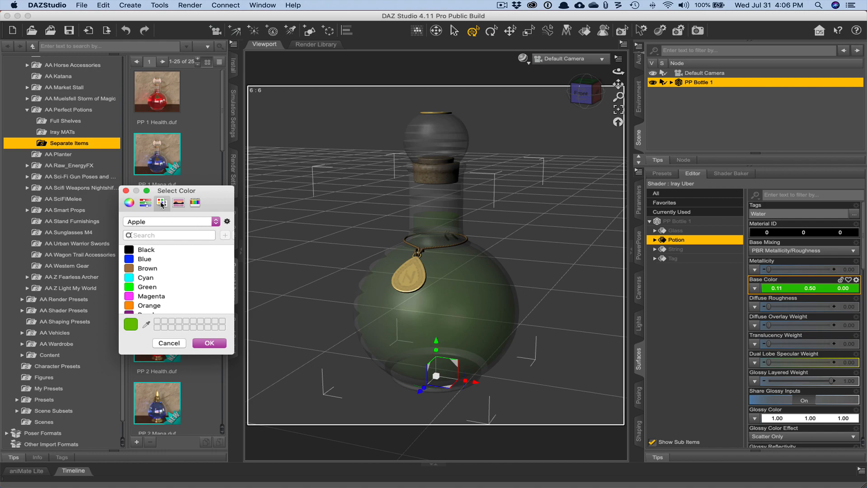
{"action": "left_click", "coordinate": [146, 202]}
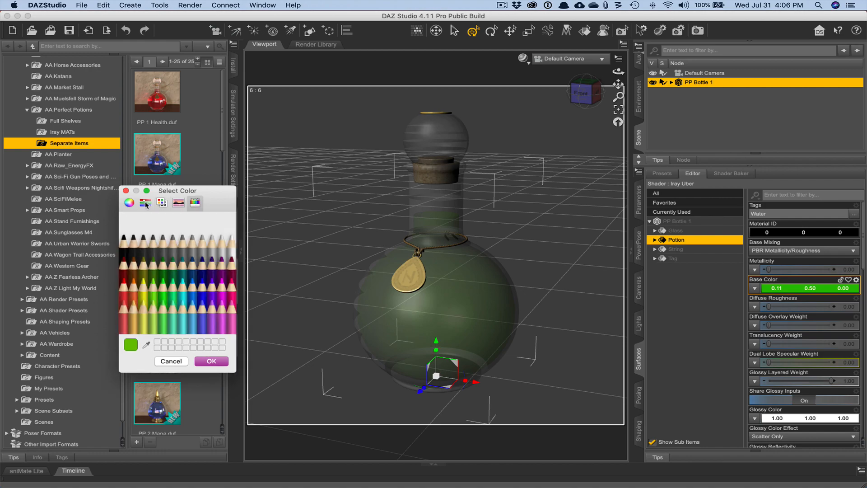
{"action": "left_click", "coordinate": [145, 203]}
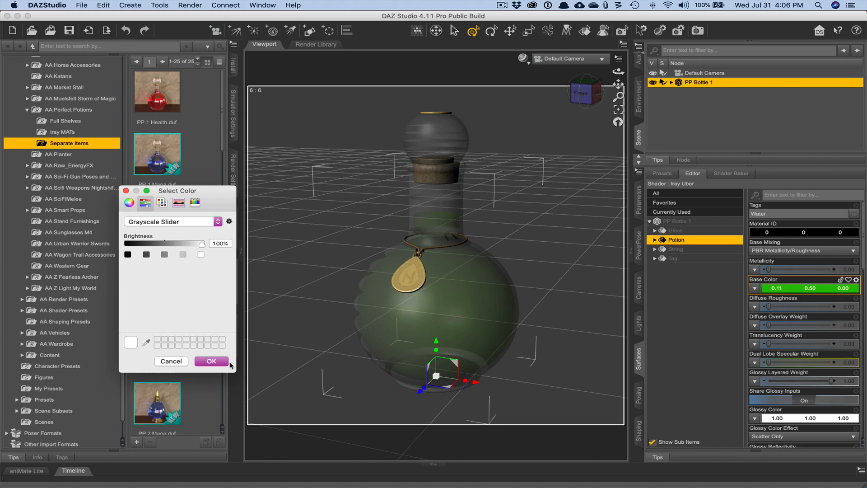
{"action": "left_click", "coordinate": [211, 360]}
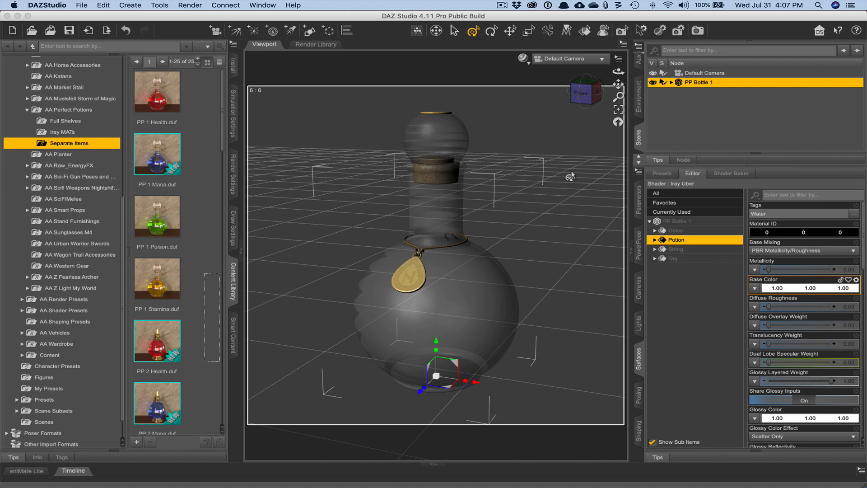
{"action": "mouse_move", "coordinate": [570, 177]}
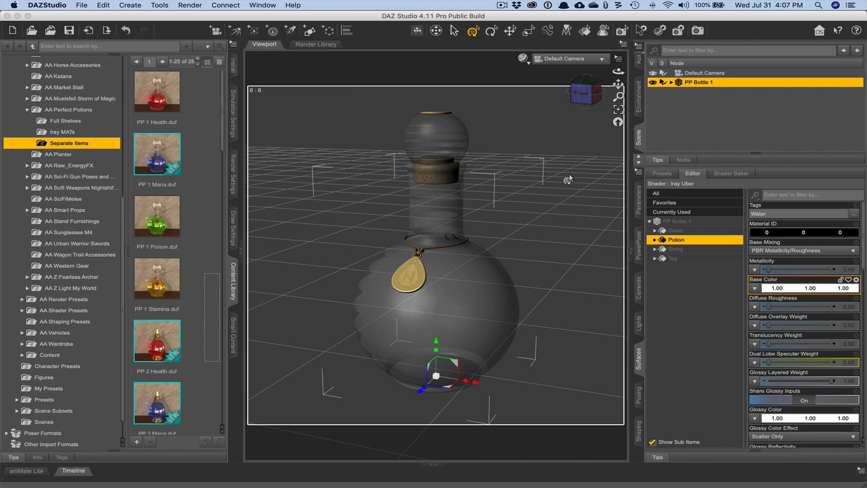
{"action": "mouse_move", "coordinate": [725, 349]}
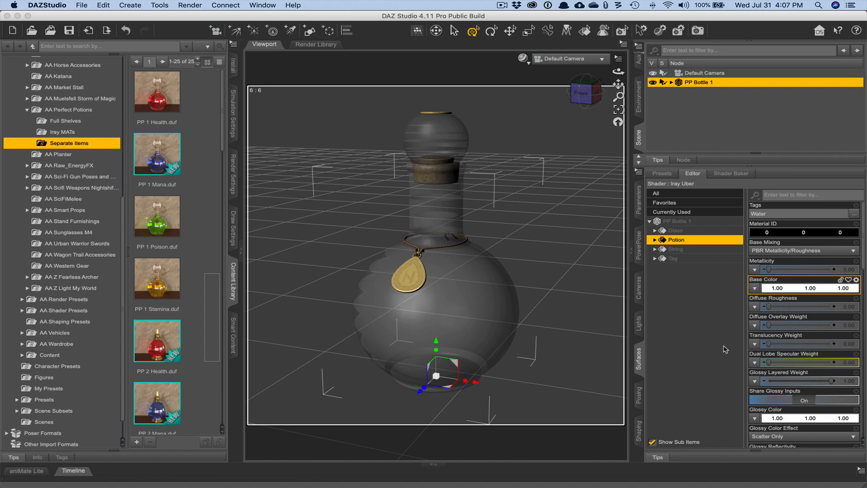
{"action": "mouse_move", "coordinate": [705, 330]}
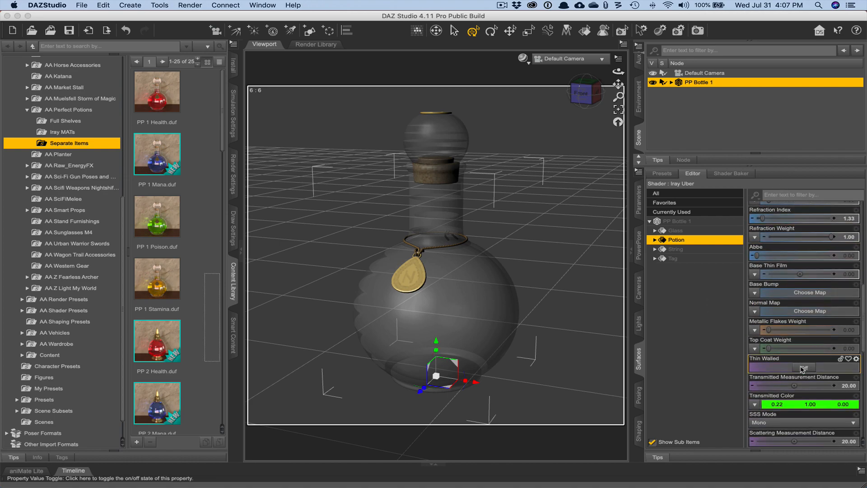
{"action": "scroll", "scroll_direction": "down", "scroll_amount": 3}
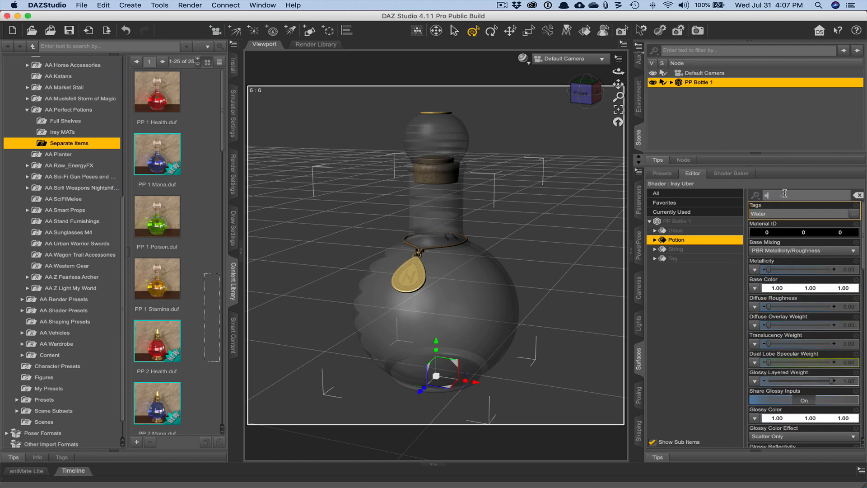
Filter the Potion surface properties with 'emission' to reveal Emission Color
{"action": "type", "text": "emission"}
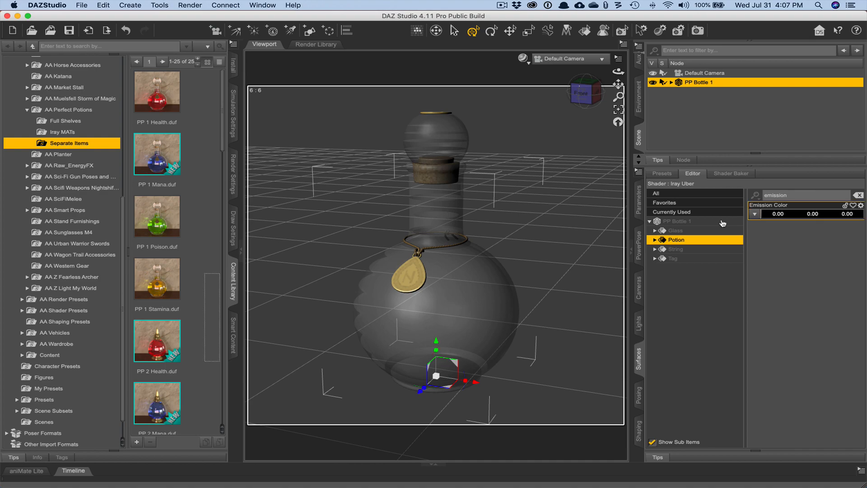
{"action": "mouse_move", "coordinate": [798, 242]}
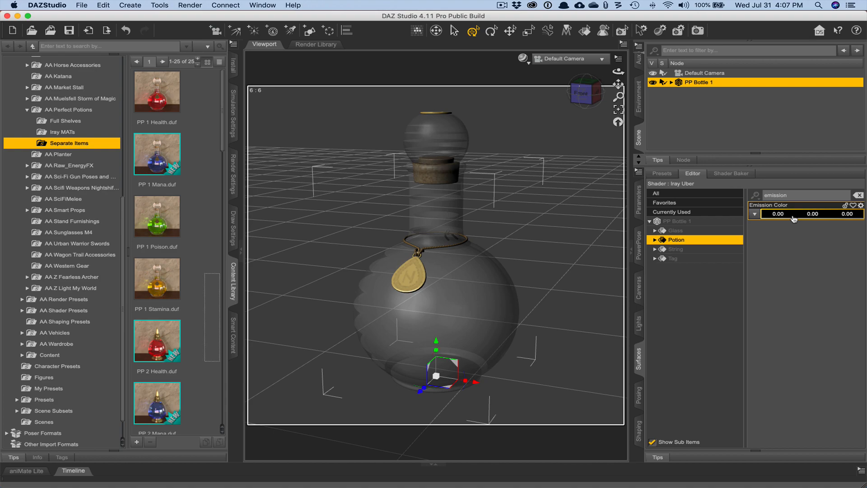
{"action": "mouse_move", "coordinate": [790, 216]}
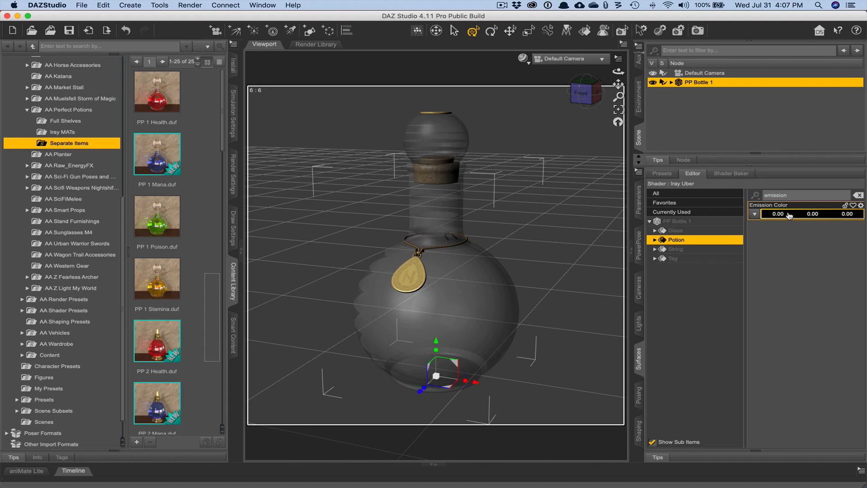
{"action": "mouse_move", "coordinate": [800, 217]}
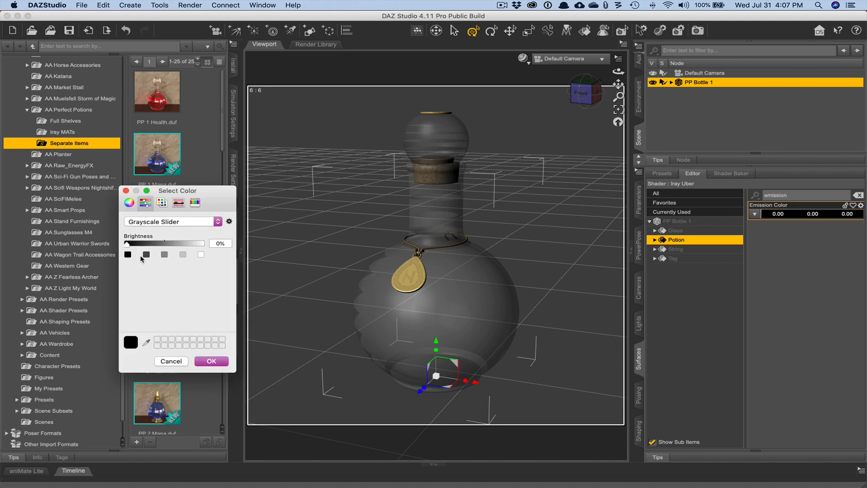
{"action": "mouse_move", "coordinate": [201, 255]}
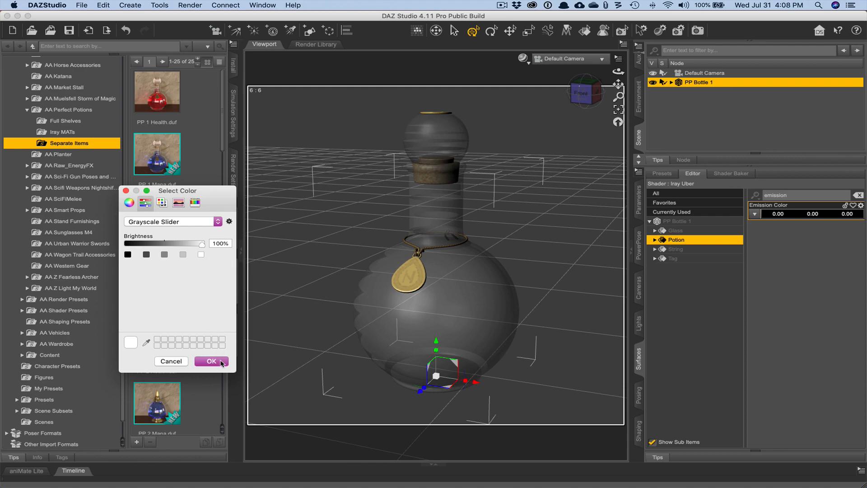
Confirm pure white as the Potion surface's emission colour, exposing temperature and profile settings
{"action": "left_click", "coordinate": [208, 360]}
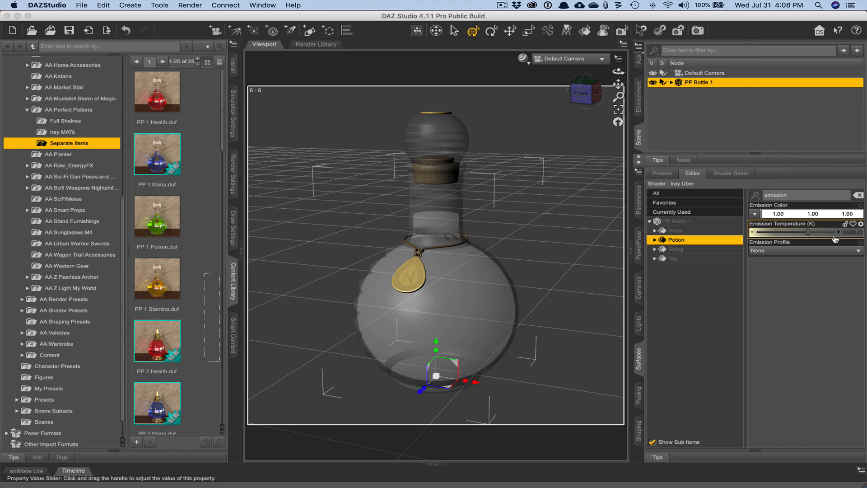
{"action": "mouse_move", "coordinate": [834, 237]}
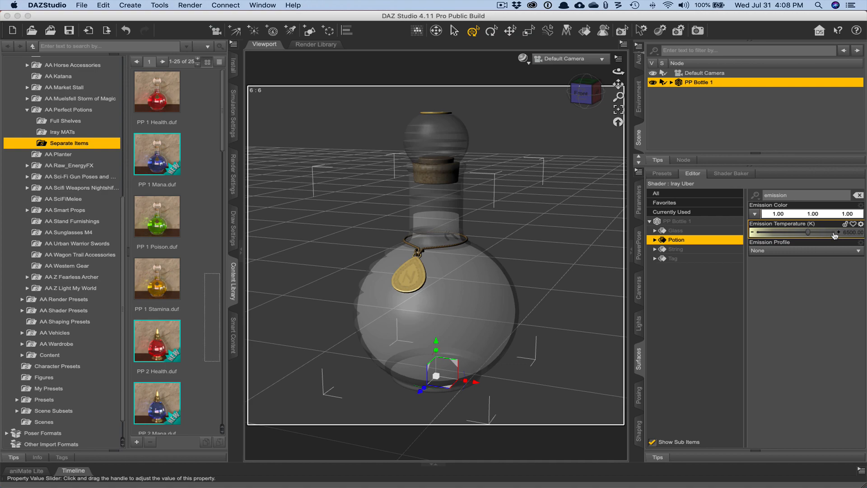
{"action": "mouse_move", "coordinate": [780, 224]}
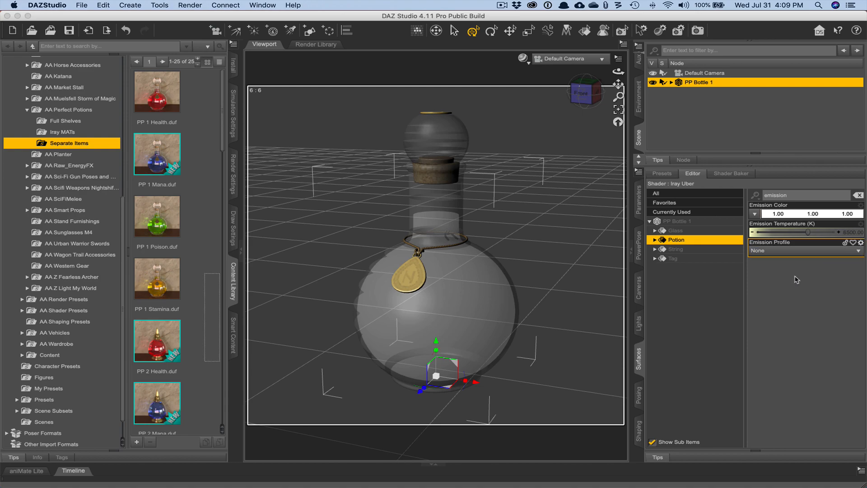
{"action": "mouse_move", "coordinate": [791, 270]}
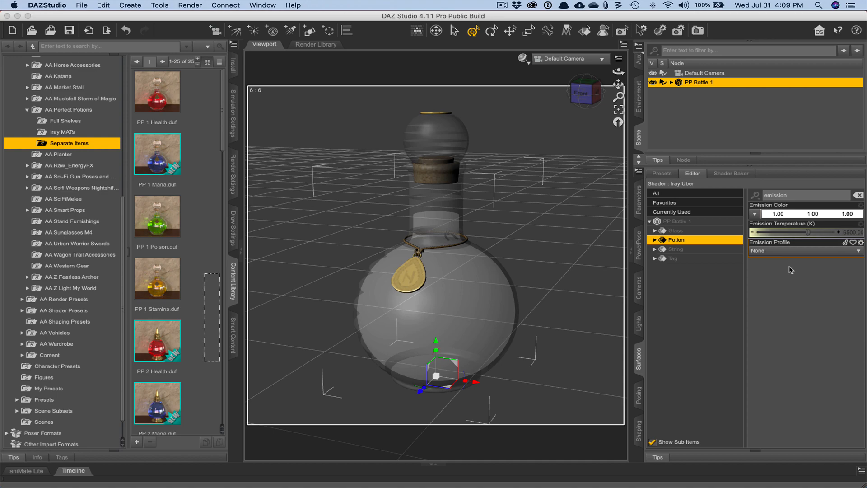
{"action": "mouse_move", "coordinate": [790, 233]}
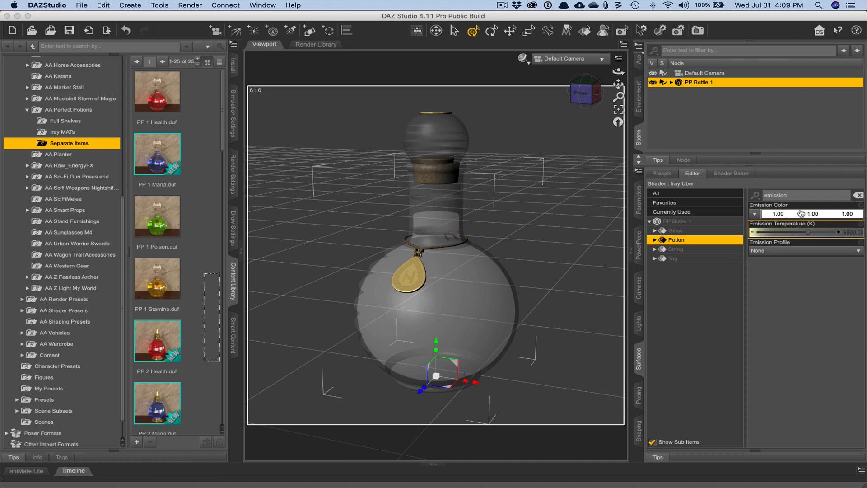
{"action": "mouse_move", "coordinate": [807, 233]}
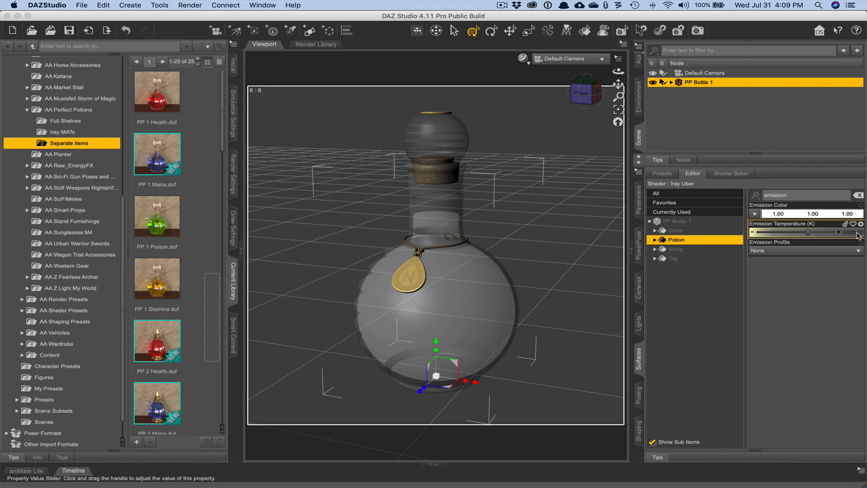
{"action": "mouse_move", "coordinate": [856, 237]}
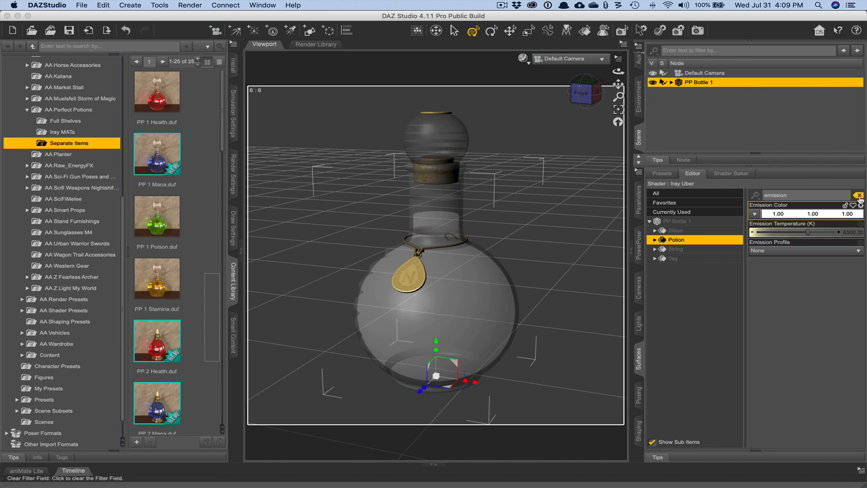
Clear the 'emission' filter and filter the Potion surface properties by 'lum' instead
{"action": "left_click", "coordinate": [859, 195]}
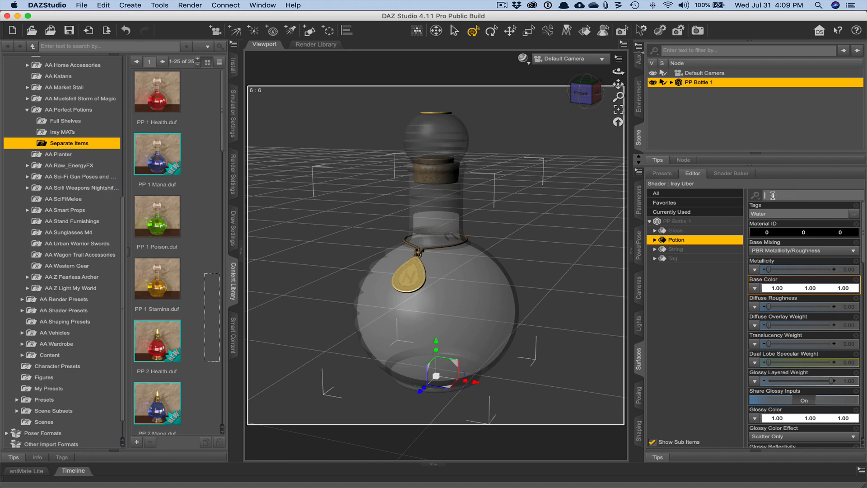
{"action": "type", "text": "lum"}
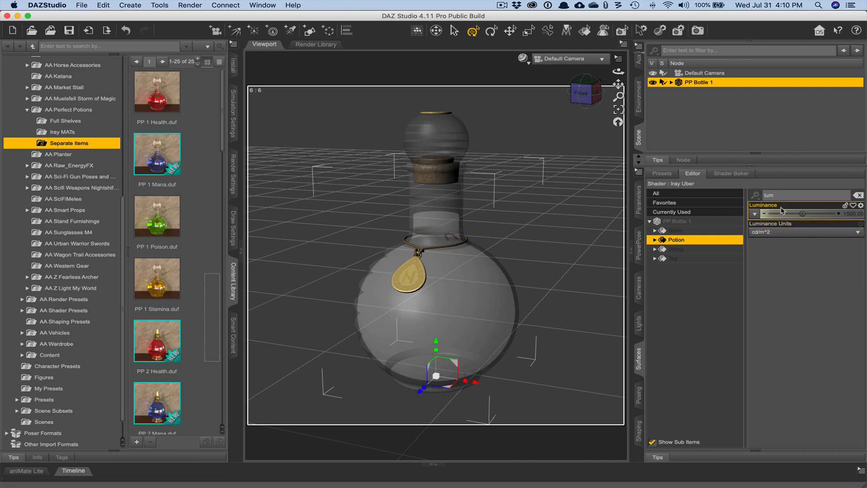
{"action": "mouse_move", "coordinate": [836, 219]}
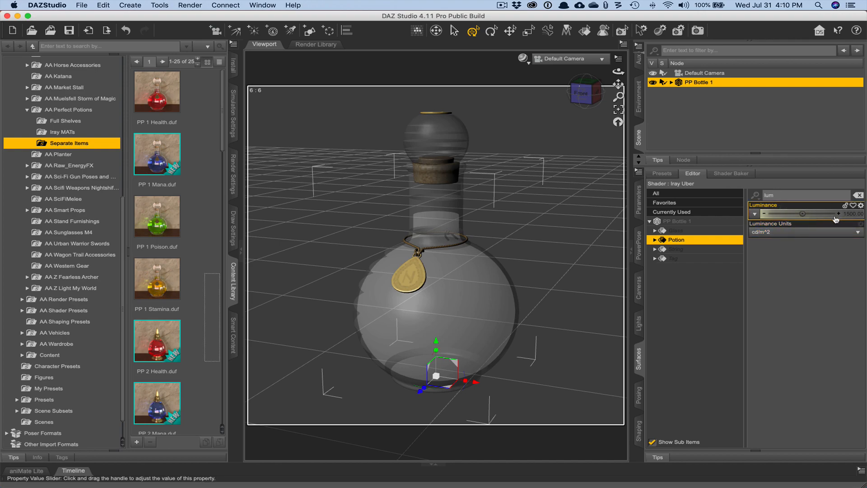
Set the Potion luminance units to cd/m^2 after briefly trying kcd/m^2
{"action": "left_click", "coordinate": [802, 232]}
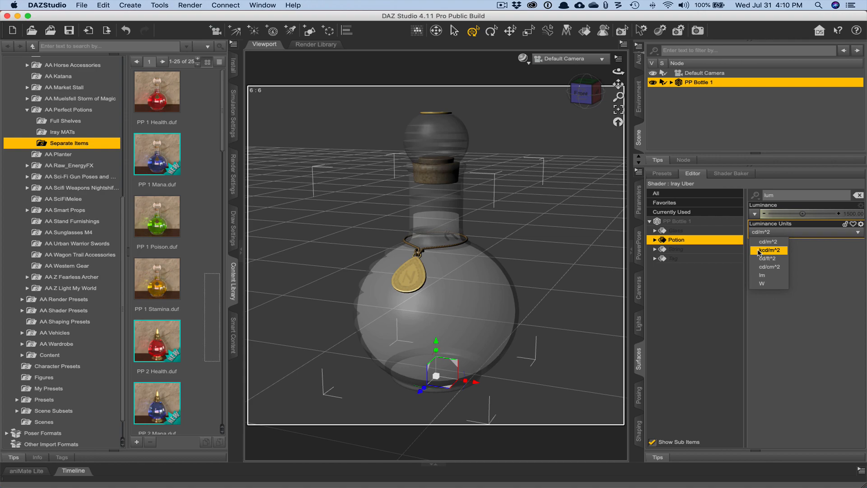
{"action": "mouse_move", "coordinate": [767, 242]}
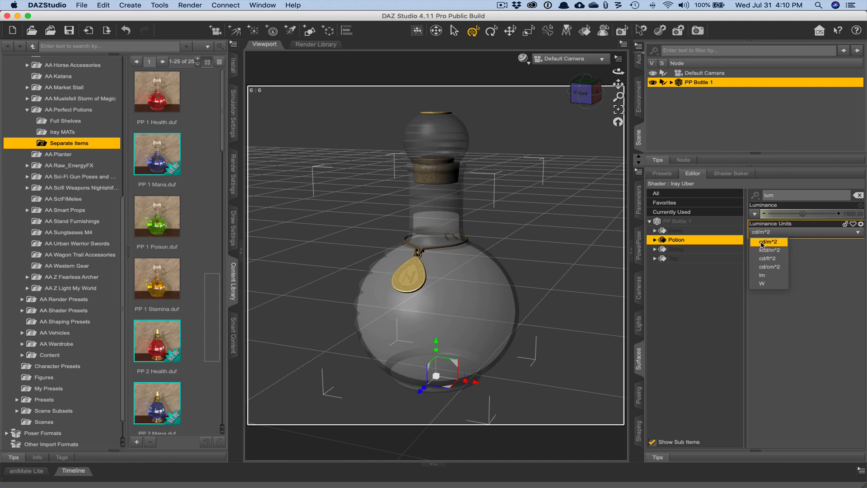
{"action": "mouse_move", "coordinate": [768, 250]}
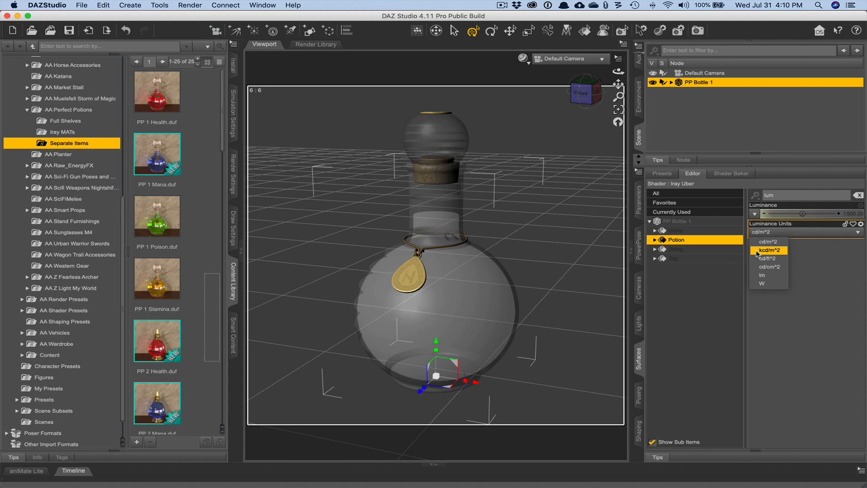
{"action": "left_click", "coordinate": [768, 250]}
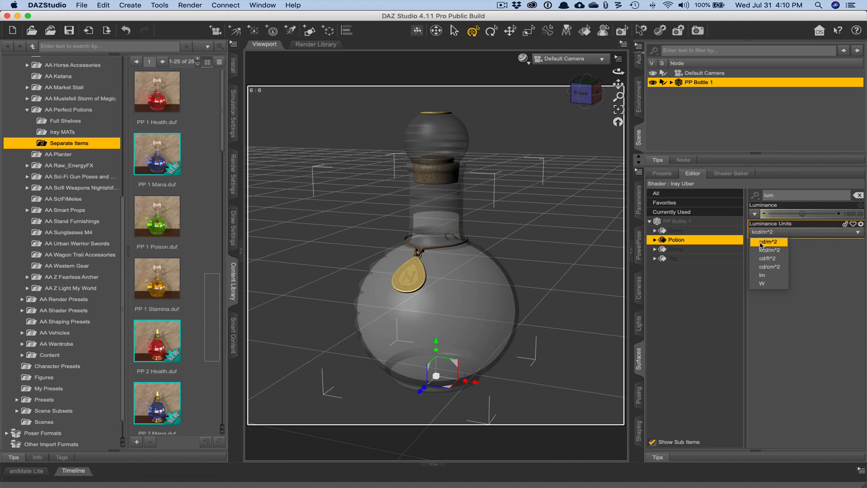
{"action": "left_click", "coordinate": [767, 242]}
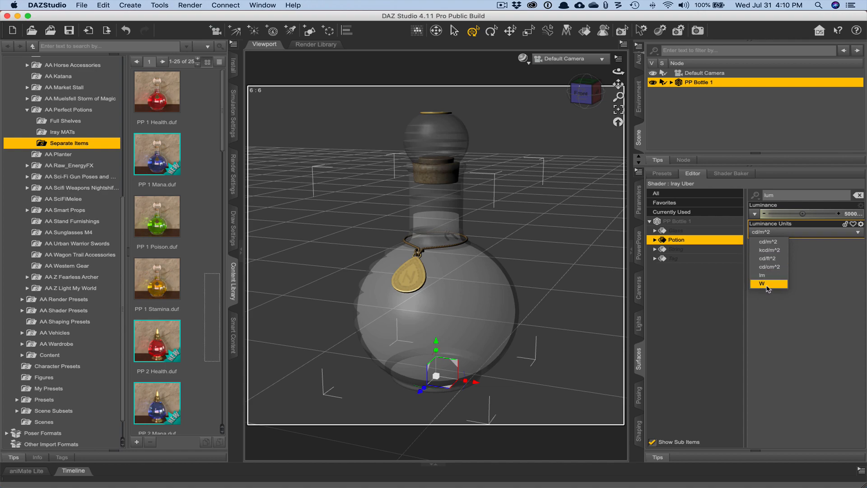
{"action": "mouse_move", "coordinate": [774, 289]}
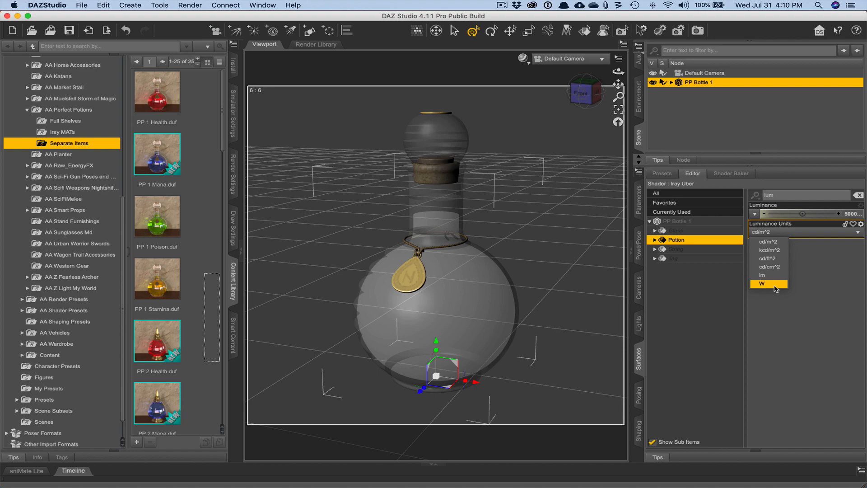
{"action": "mouse_move", "coordinate": [814, 283]}
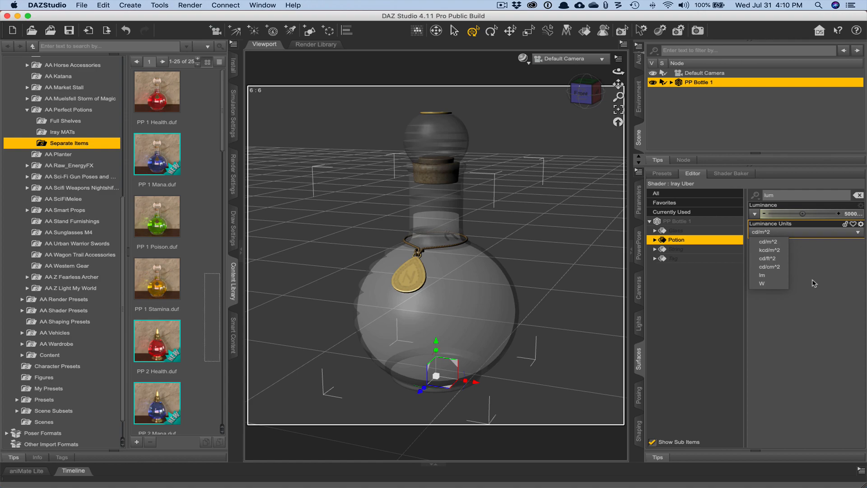
{"action": "mouse_move", "coordinate": [768, 257]}
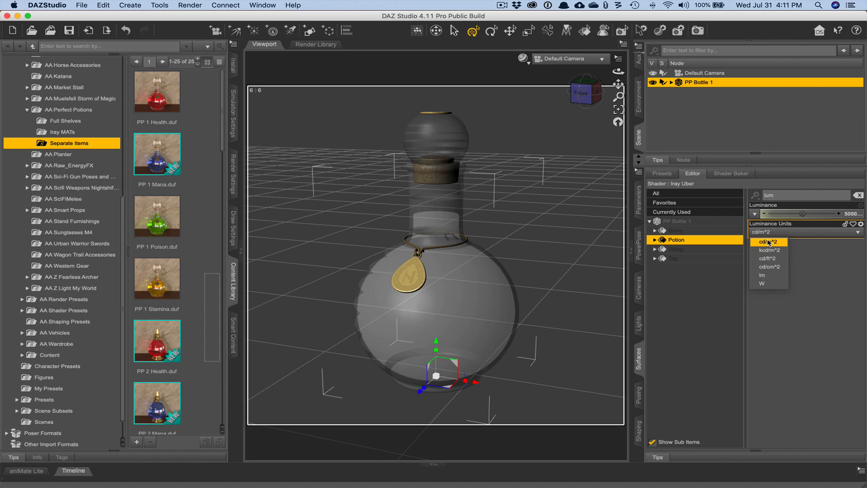
{"action": "left_click", "coordinate": [768, 242]}
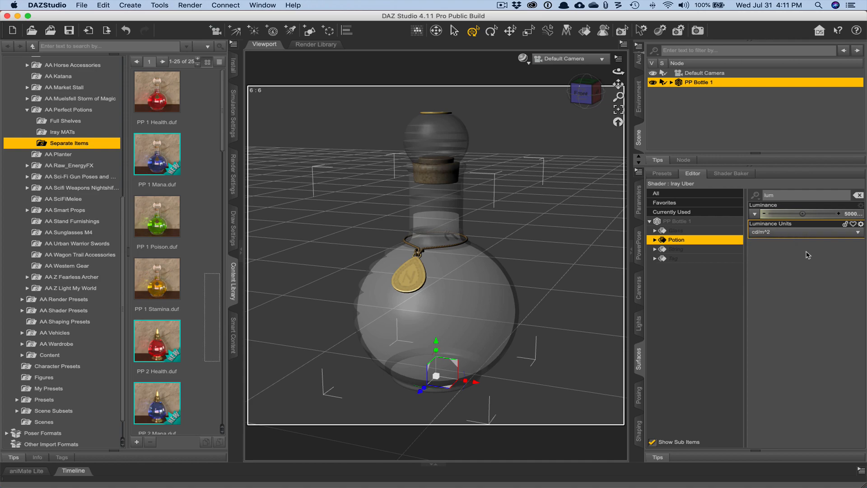
{"action": "left_click", "coordinate": [521, 60]}
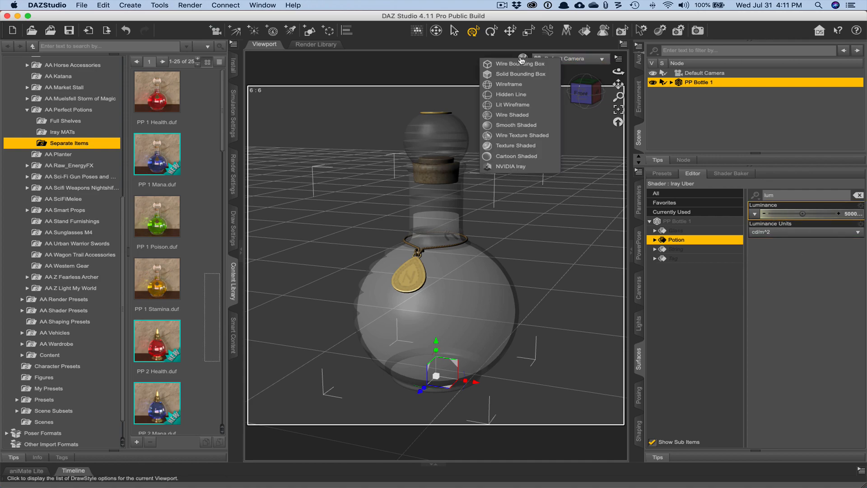
{"action": "mouse_move", "coordinate": [511, 167]}
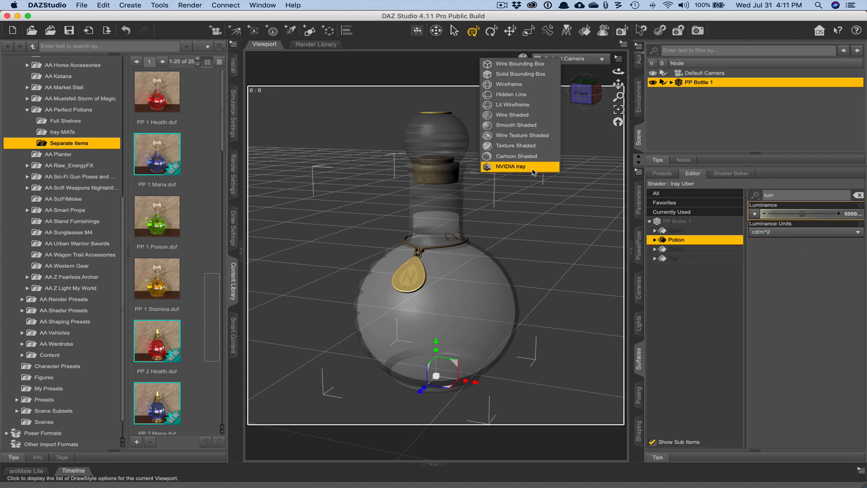
{"action": "mouse_move", "coordinate": [539, 169]}
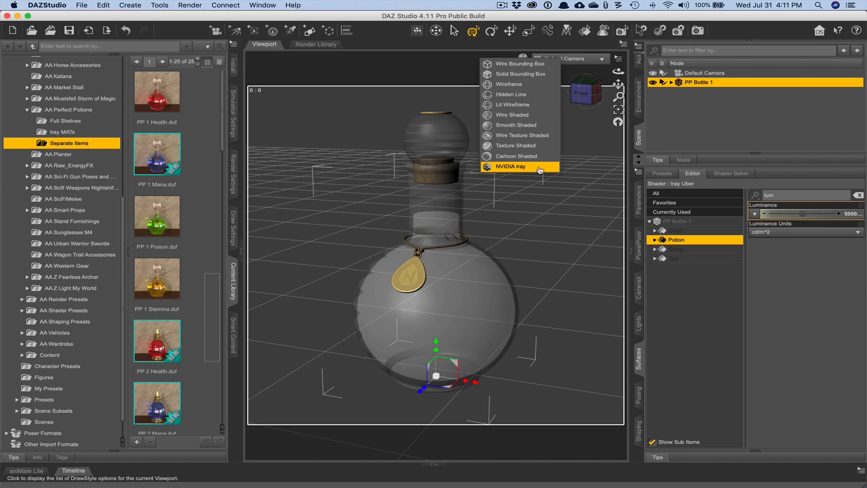
Switch the viewport draw style to NVIDIA Iray so the potion liquid glows
{"action": "left_click", "coordinate": [510, 166]}
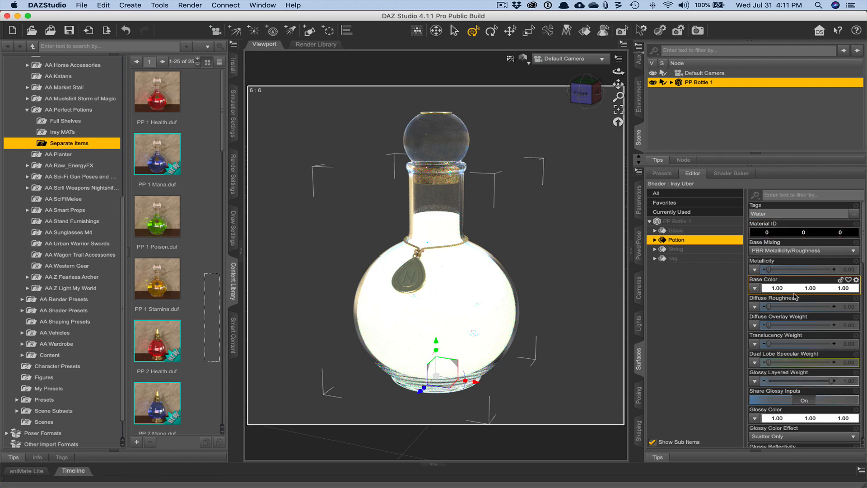
{"action": "mouse_move", "coordinate": [767, 315]}
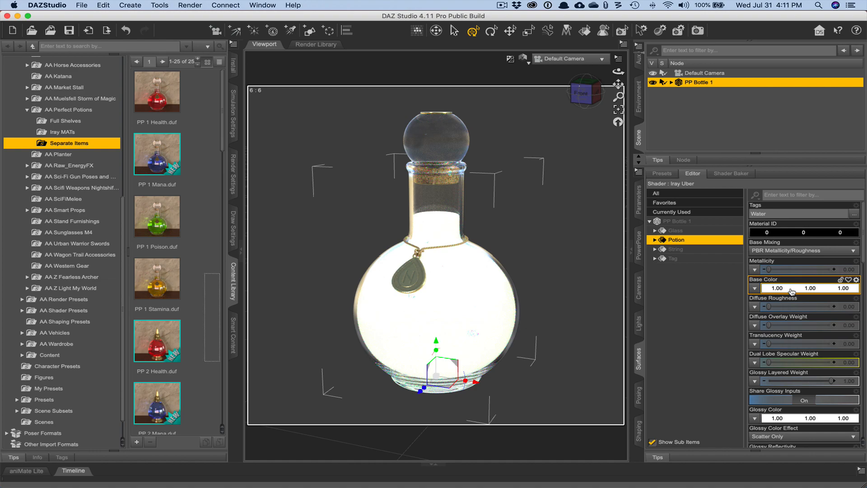
Pick bright green from the colour wheel as the Potion surface's transmitted colour
{"action": "left_click", "coordinate": [775, 287]}
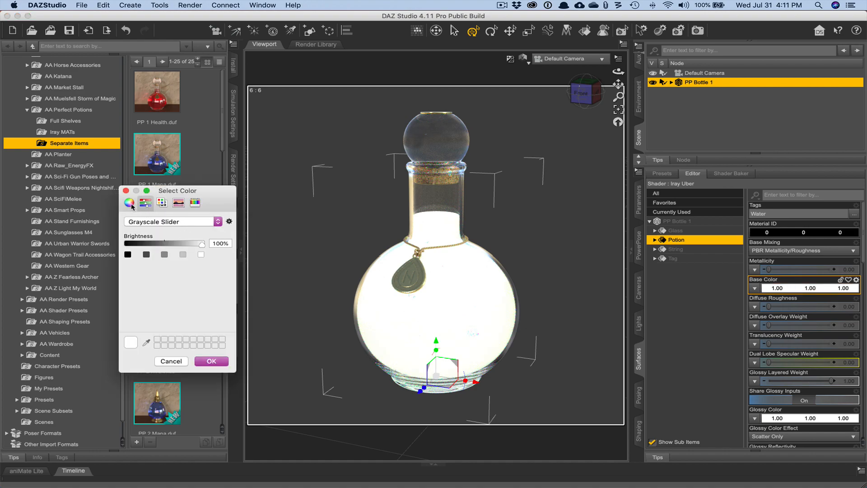
{"action": "left_click", "coordinate": [128, 202]}
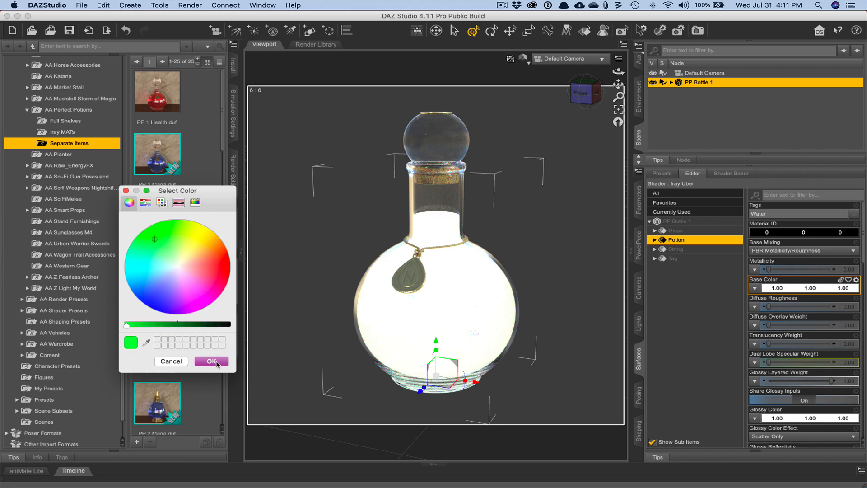
{"action": "left_click", "coordinate": [211, 361]}
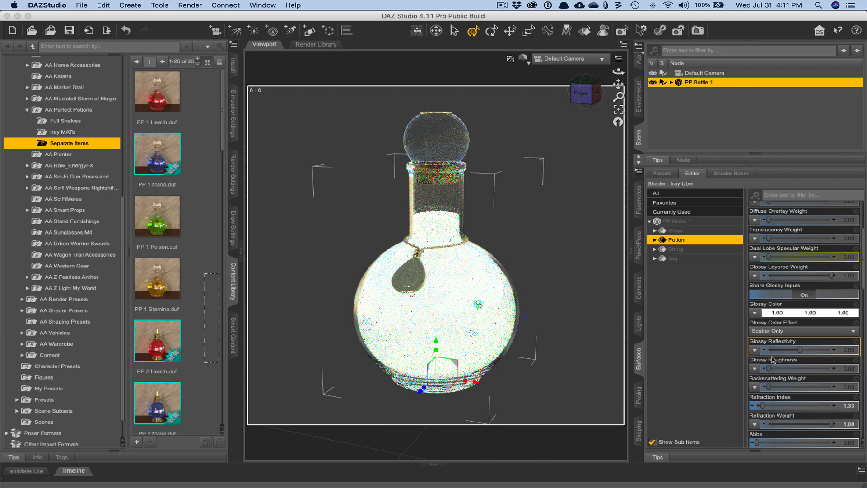
{"action": "scroll", "scroll_direction": "down", "scroll_amount": 3}
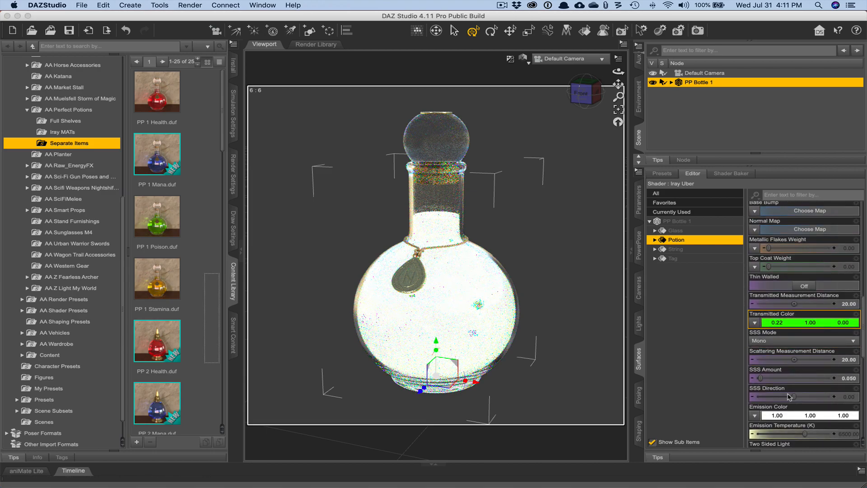
Set the Potion emission colour to bright green and reselect PP Bottle 1 in the scene
{"action": "left_click", "coordinate": [774, 416]}
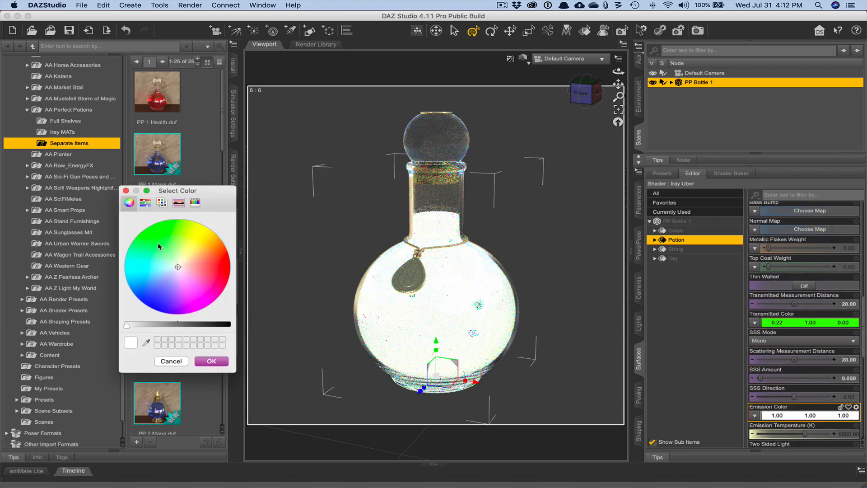
{"action": "left_click", "coordinate": [211, 361]}
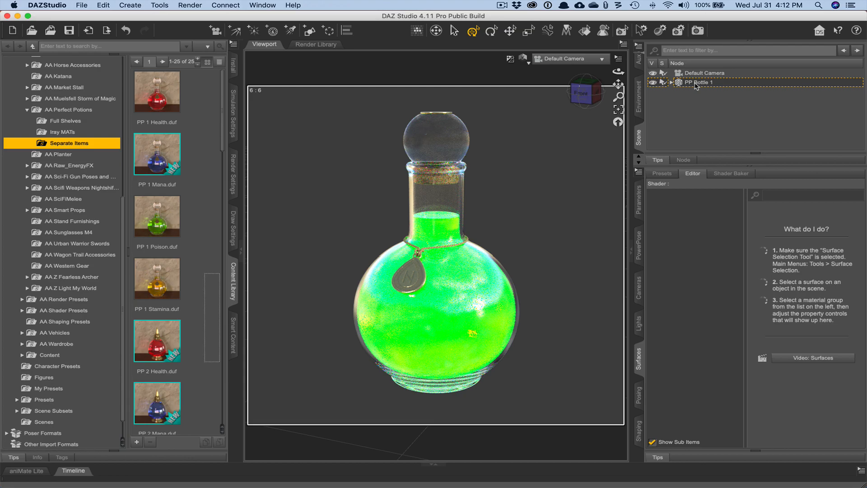
{"action": "left_click", "coordinate": [700, 83]}
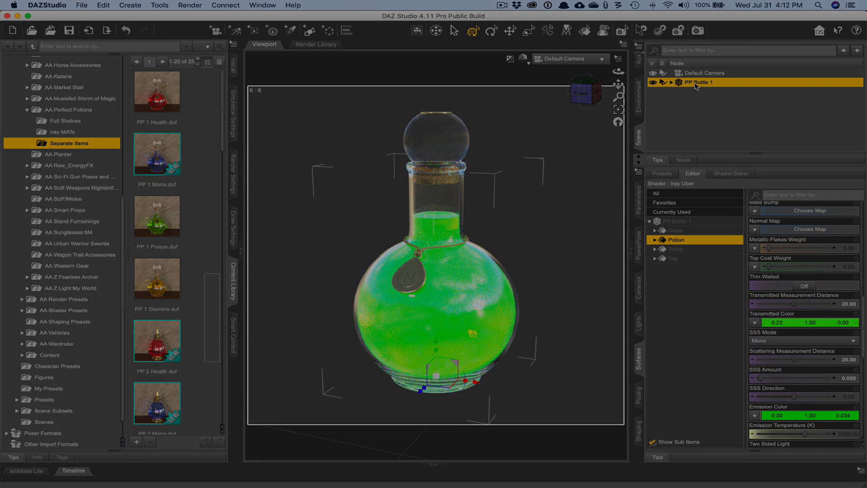
{"action": "left_click", "coordinate": [501, 5]}
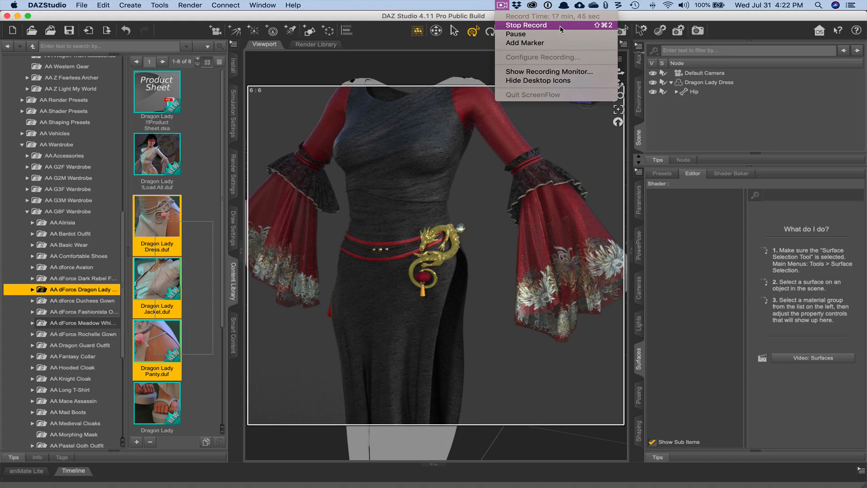